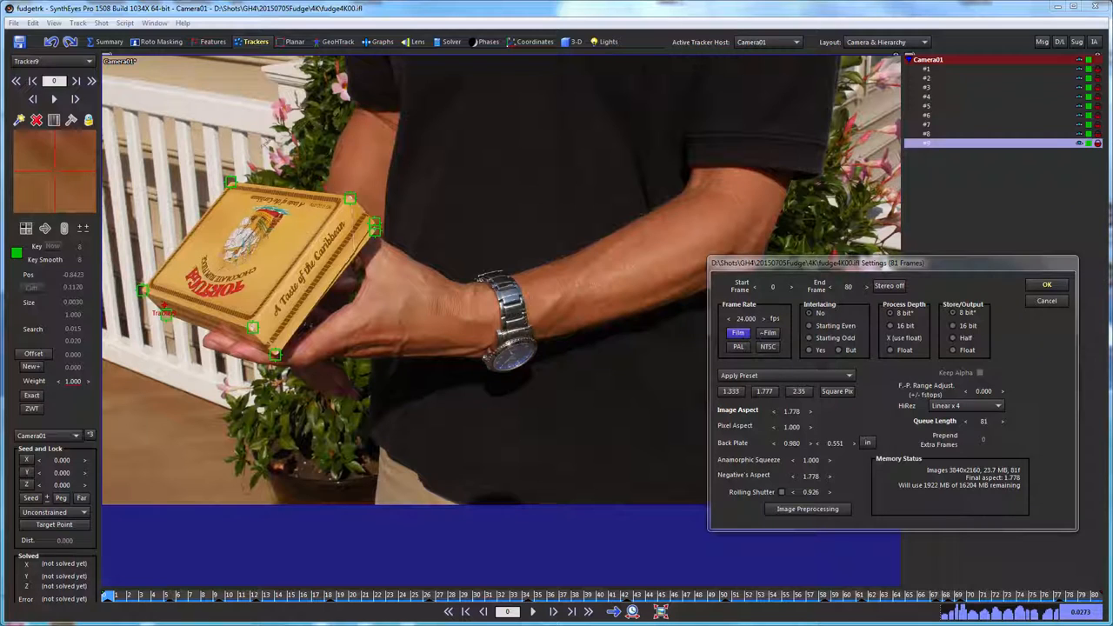
pyautogui.moveTo(988, 341)
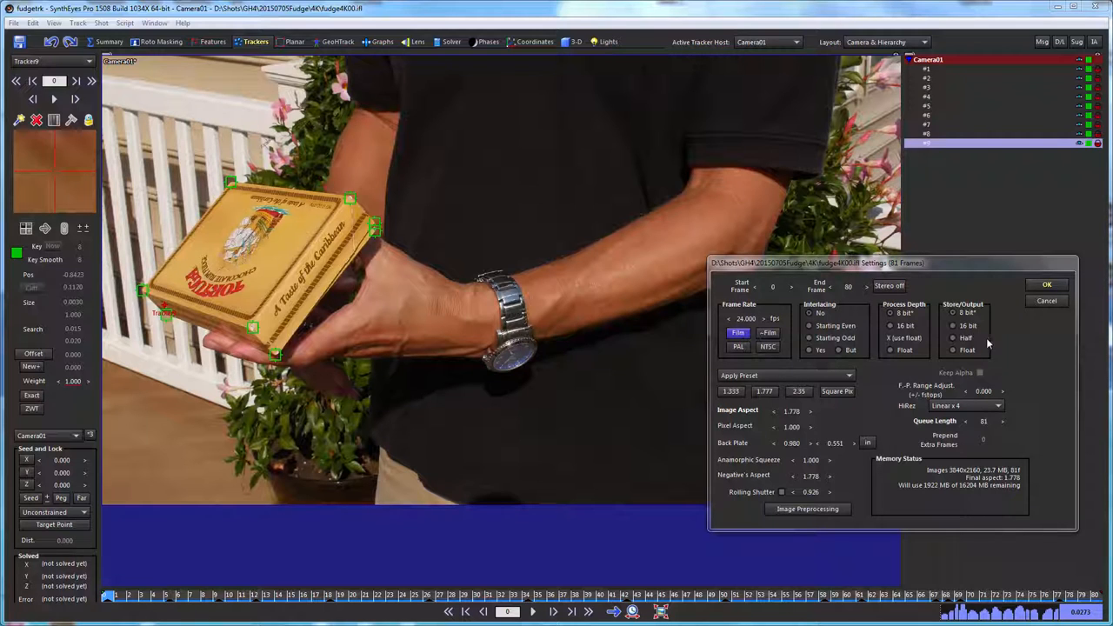
# - Accept the Shot Settings dialog for the cigar box clip
pyautogui.click(1047, 285)
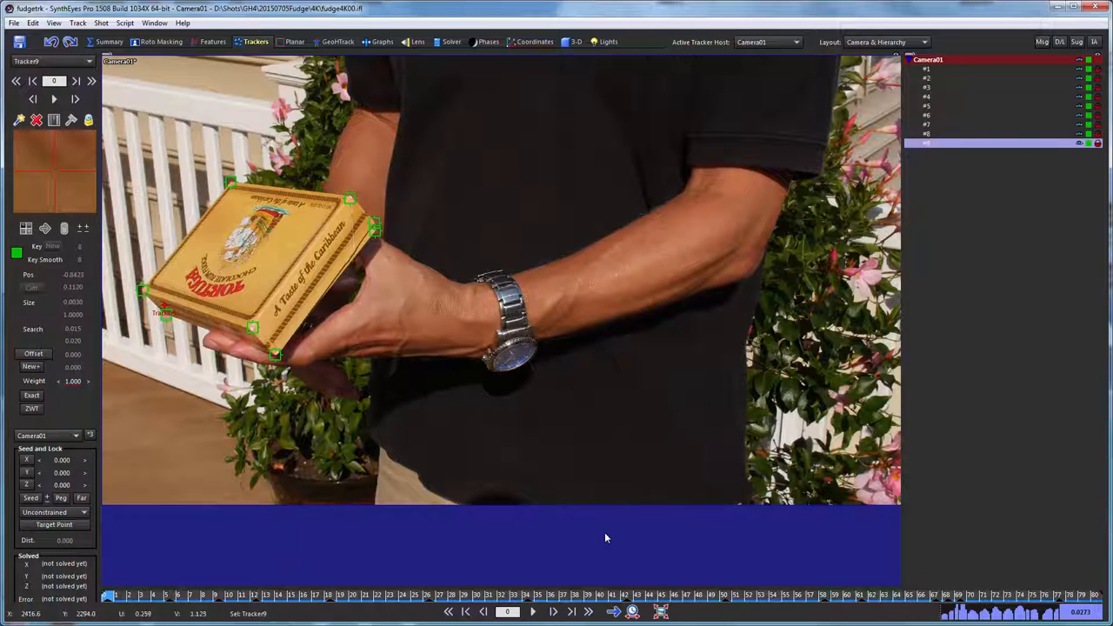
pyautogui.moveTo(609, 440)
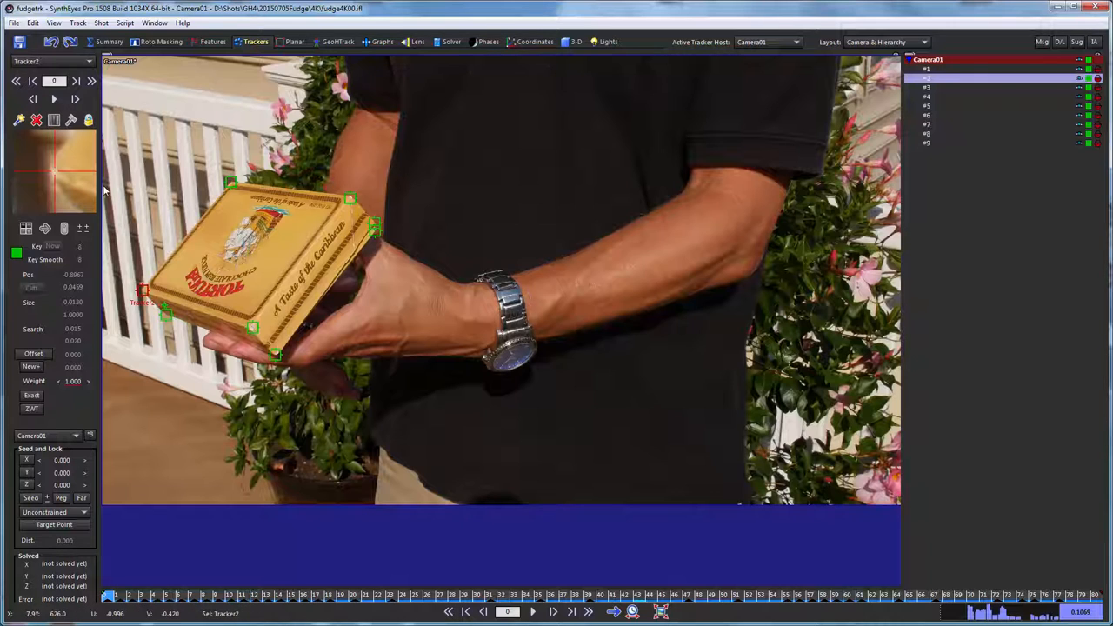
# - Create a new moving object, Object01, to host the box's corner trackers
pyautogui.click(101, 22)
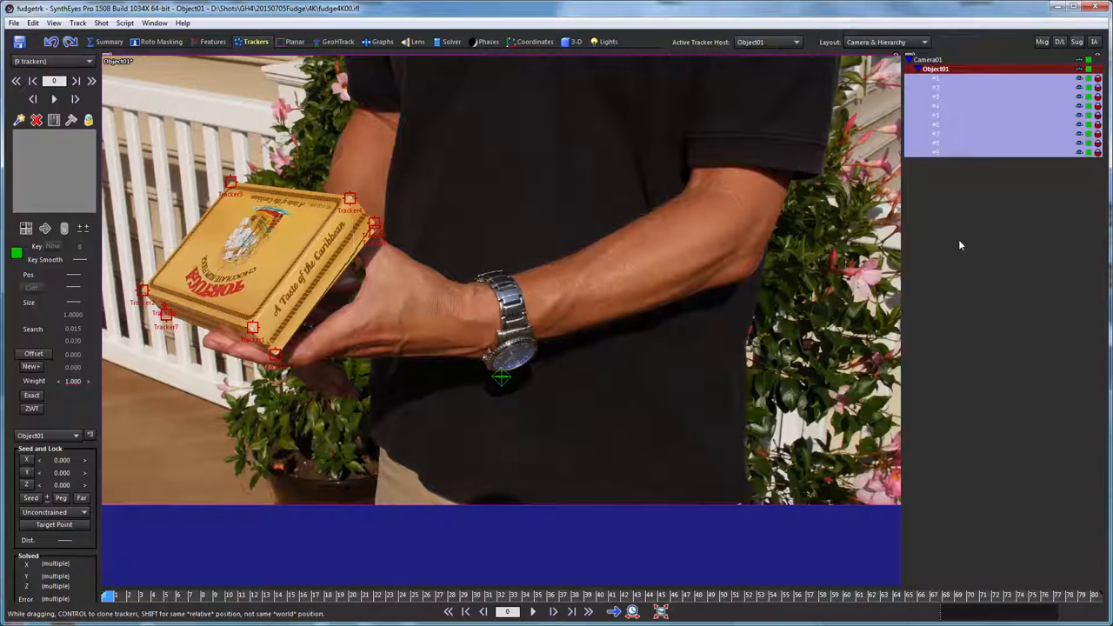
pyautogui.moveTo(1036, 135)
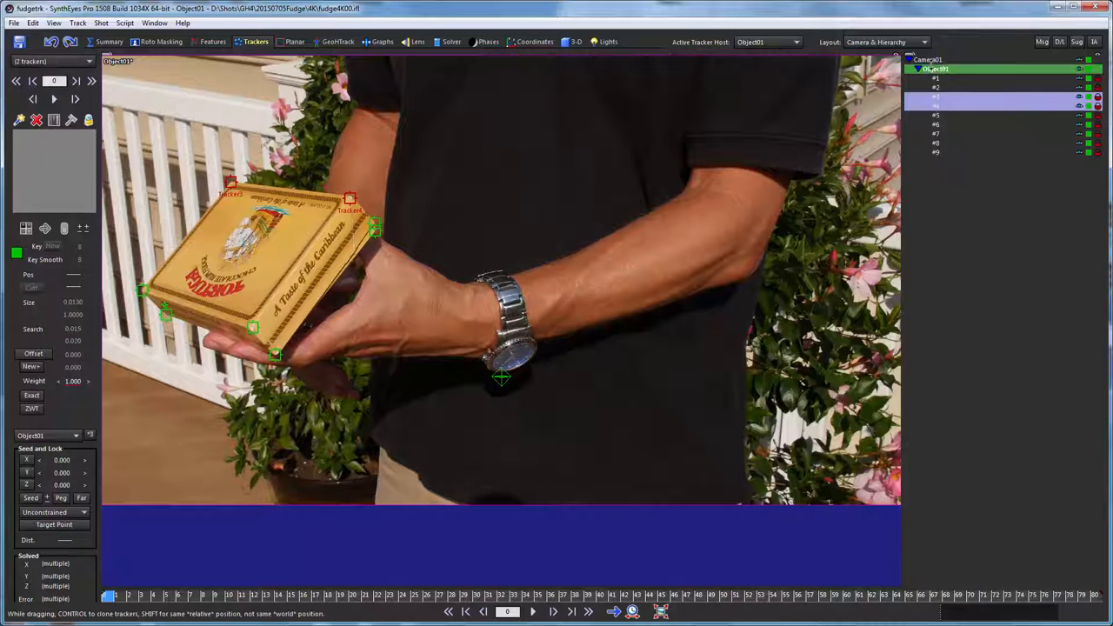
# - Select a box tracker and scrub the shot to confirm it stays on its corner
pyautogui.click(936, 59)
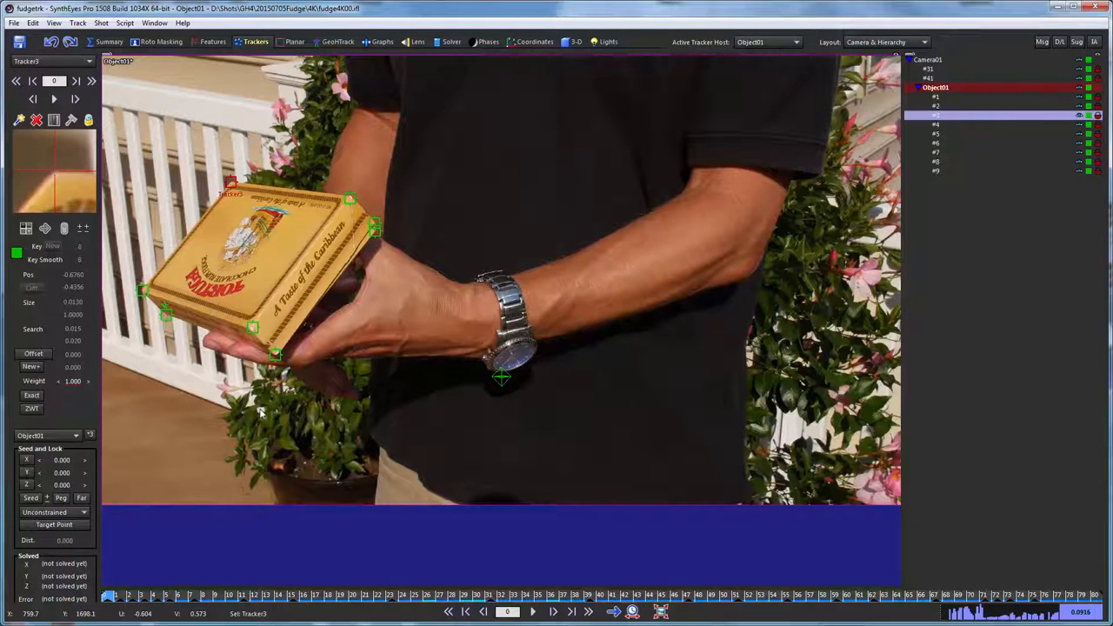
pyautogui.click(532, 613)
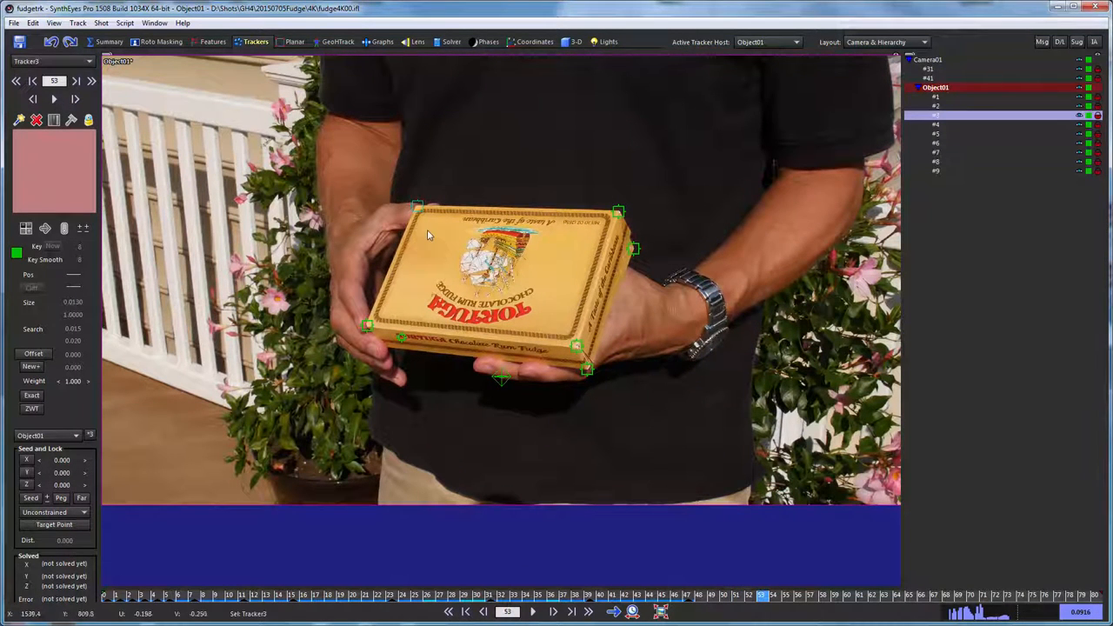
pyautogui.moveTo(468, 202)
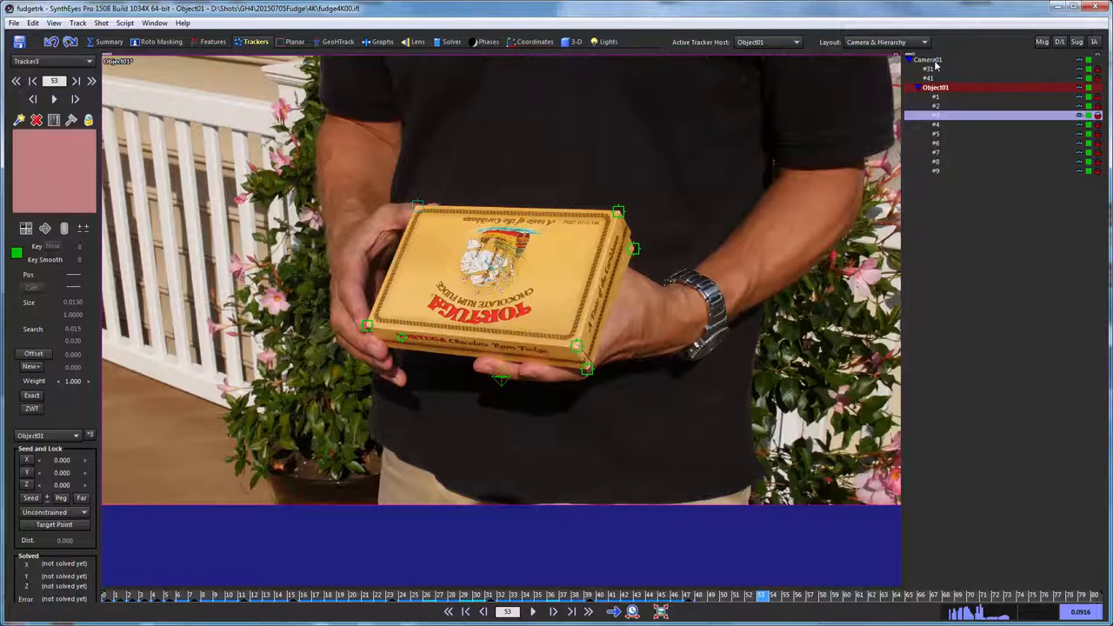
pyautogui.moveTo(415, 368)
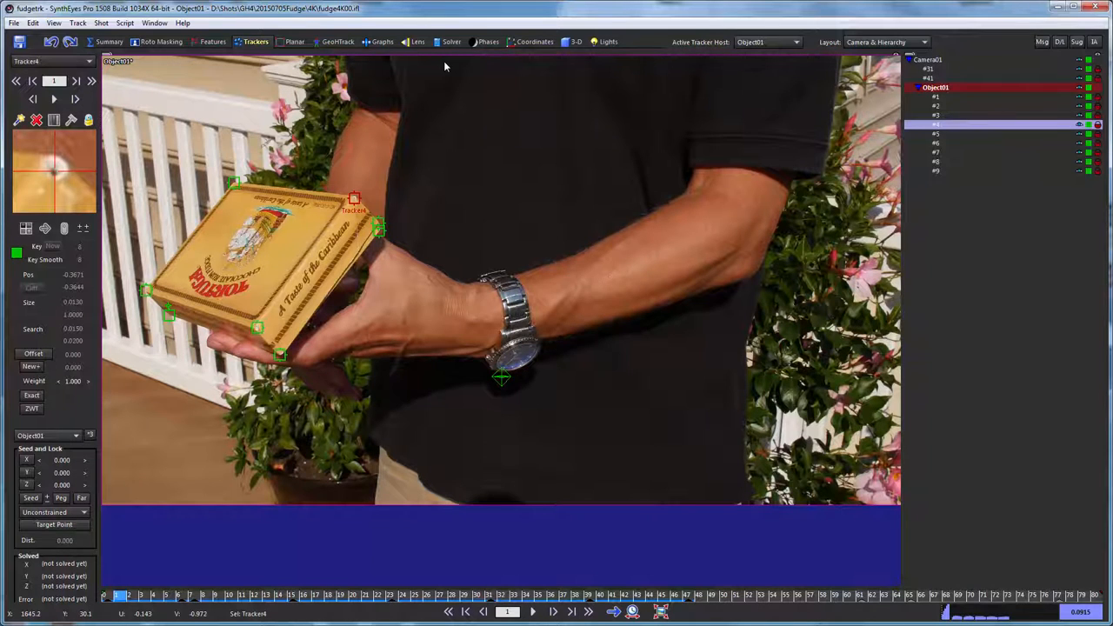
# - In the Coordinates room, lock a corner tracker as Origin and acknowledge the notice
pyautogui.click(536, 42)
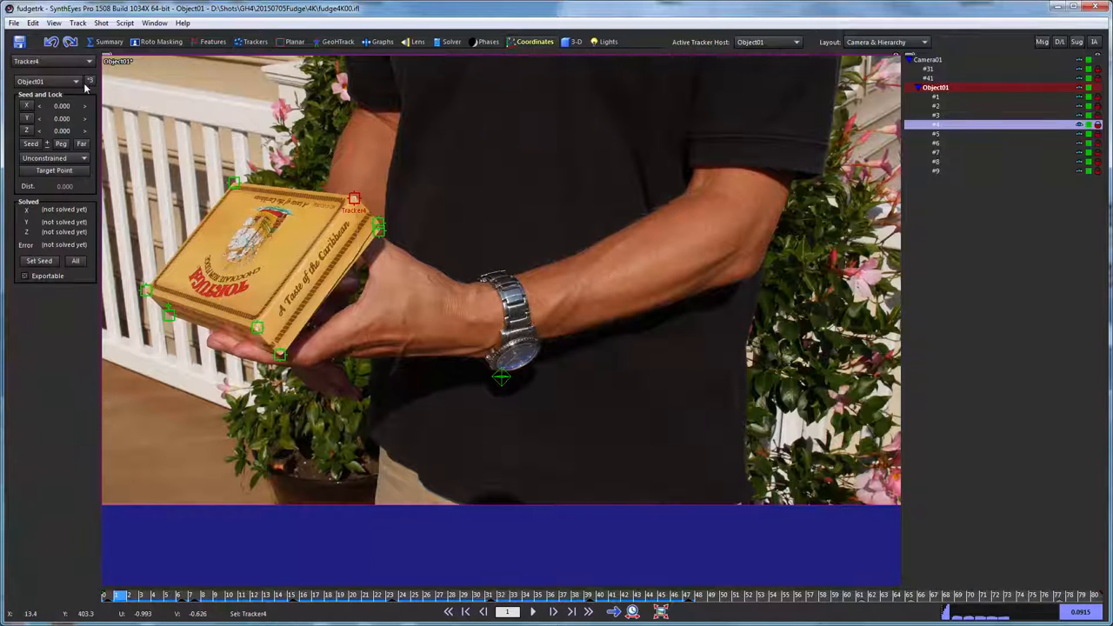
pyautogui.moveTo(91, 82)
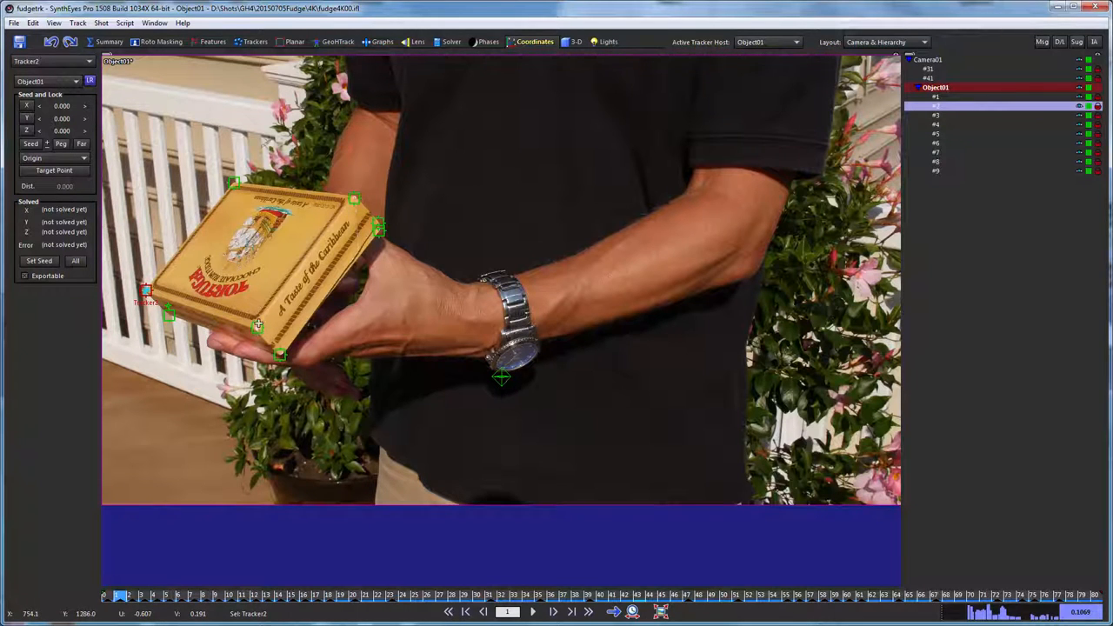
pyautogui.click(258, 327)
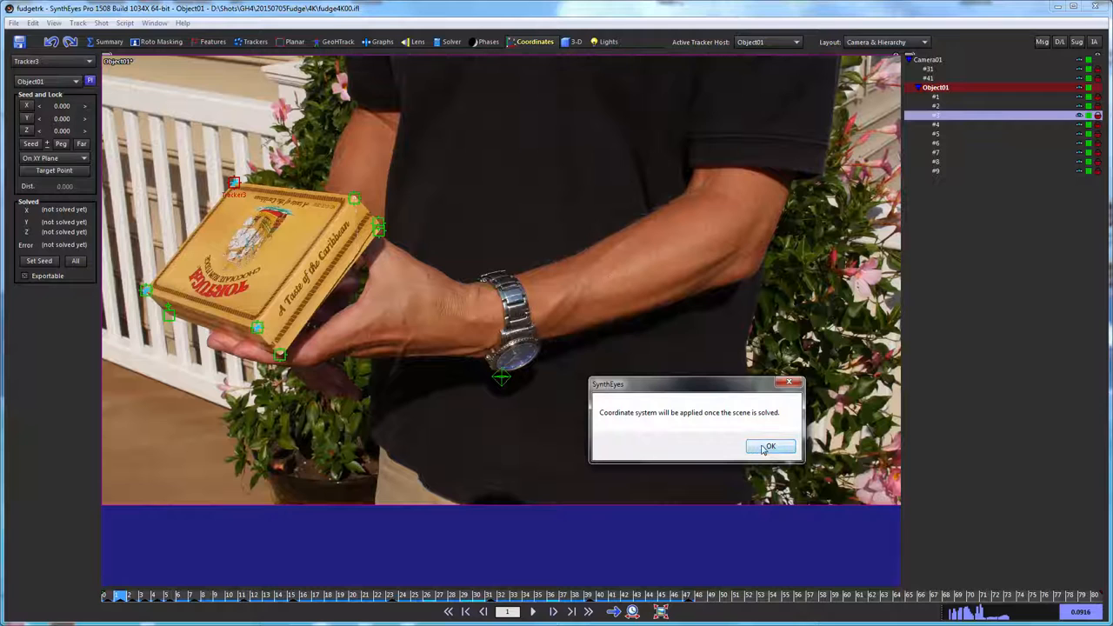
pyautogui.click(769, 445)
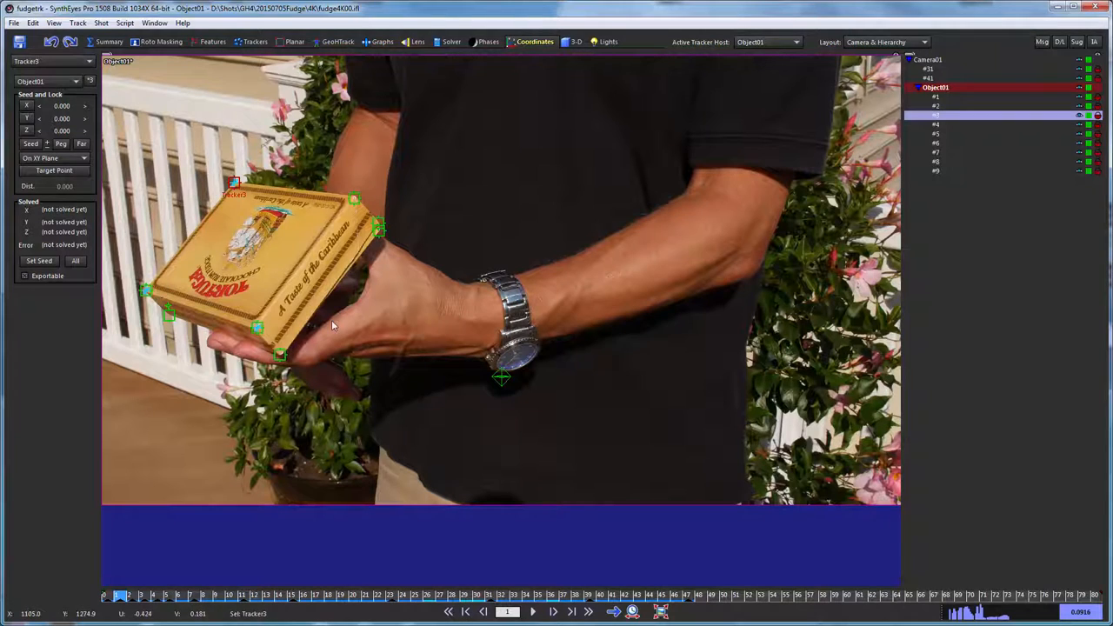
pyautogui.moveTo(407, 352)
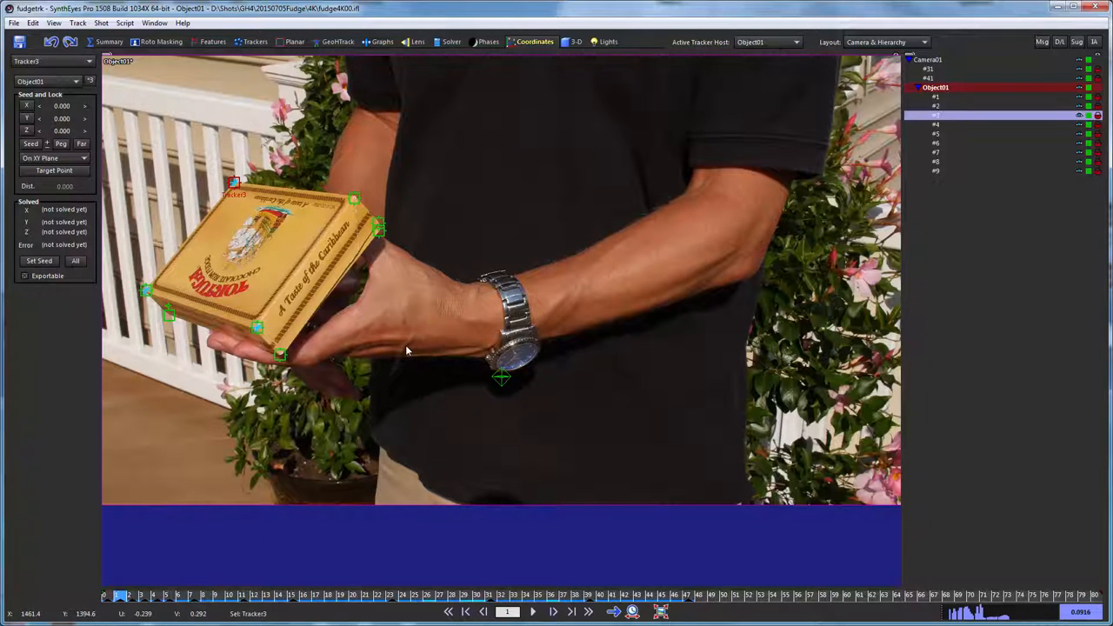
pyautogui.moveTo(647, 150)
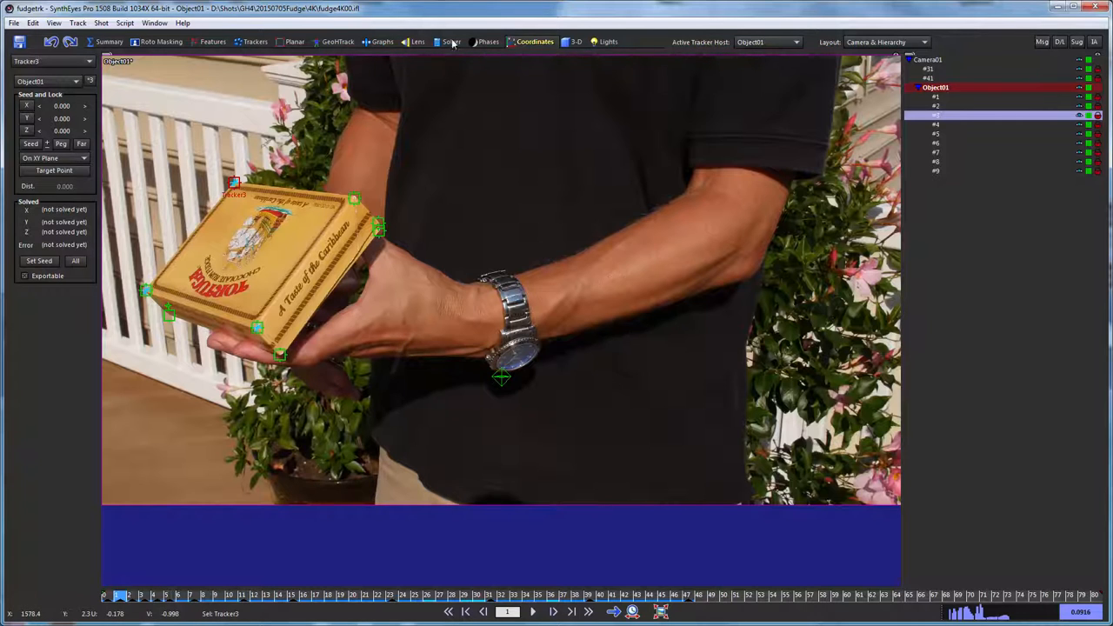
# - In the Solver room, disable camera solving and start the solve with Go!
pyautogui.click(452, 42)
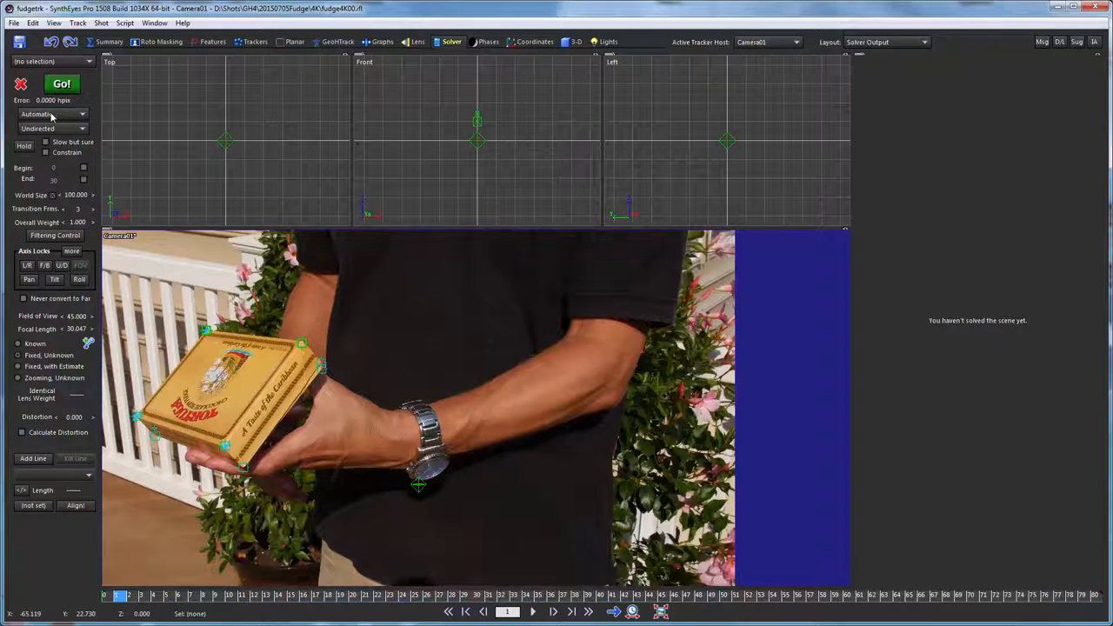
pyautogui.click(49, 115)
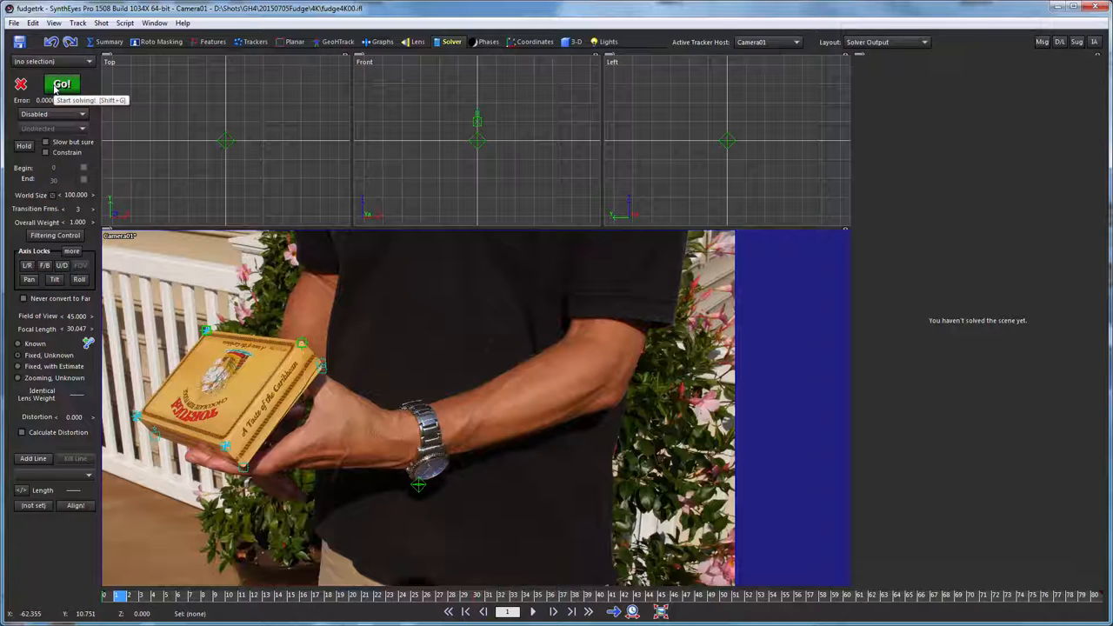
pyautogui.click(60, 84)
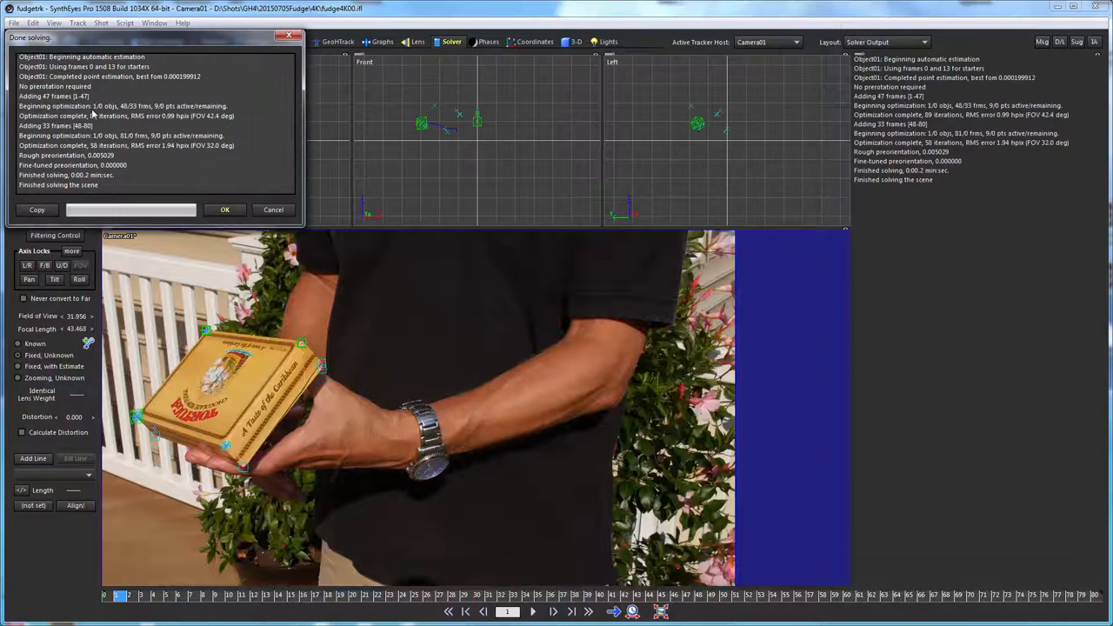
# - Close the solve report and scrub through the shot, returning to the first frame
pyautogui.click(224, 209)
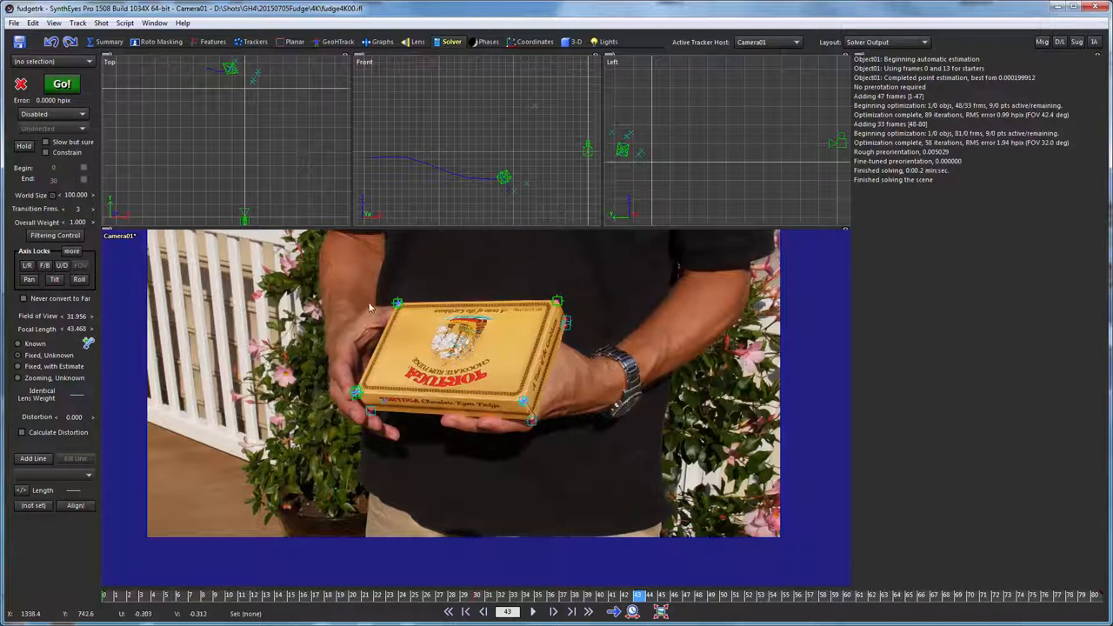
pyautogui.moveTo(219, 186)
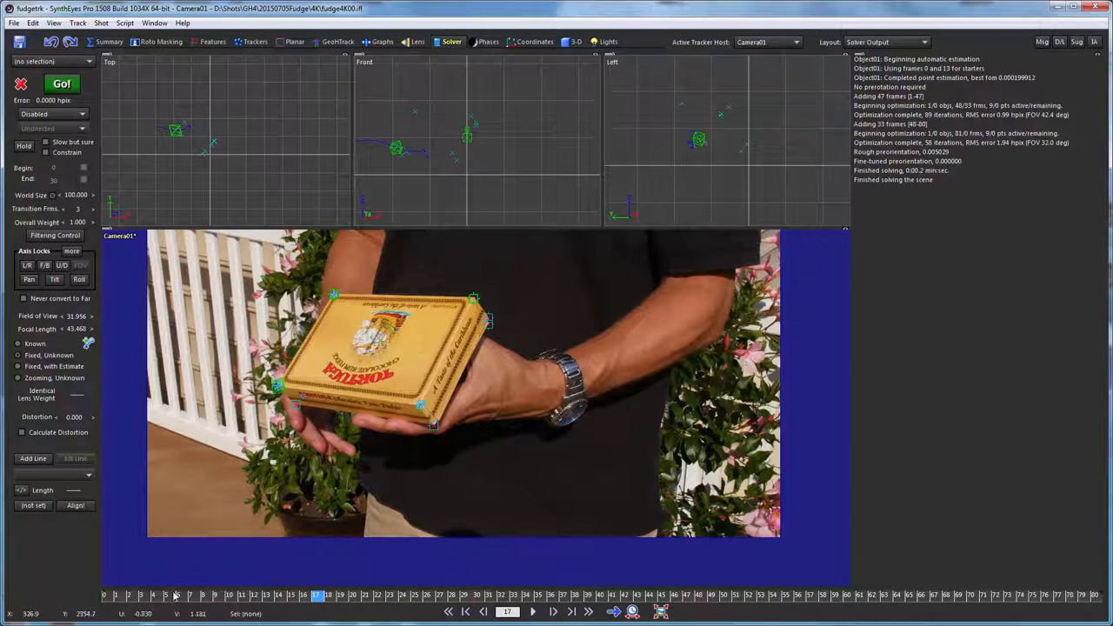
pyautogui.click(762, 595)
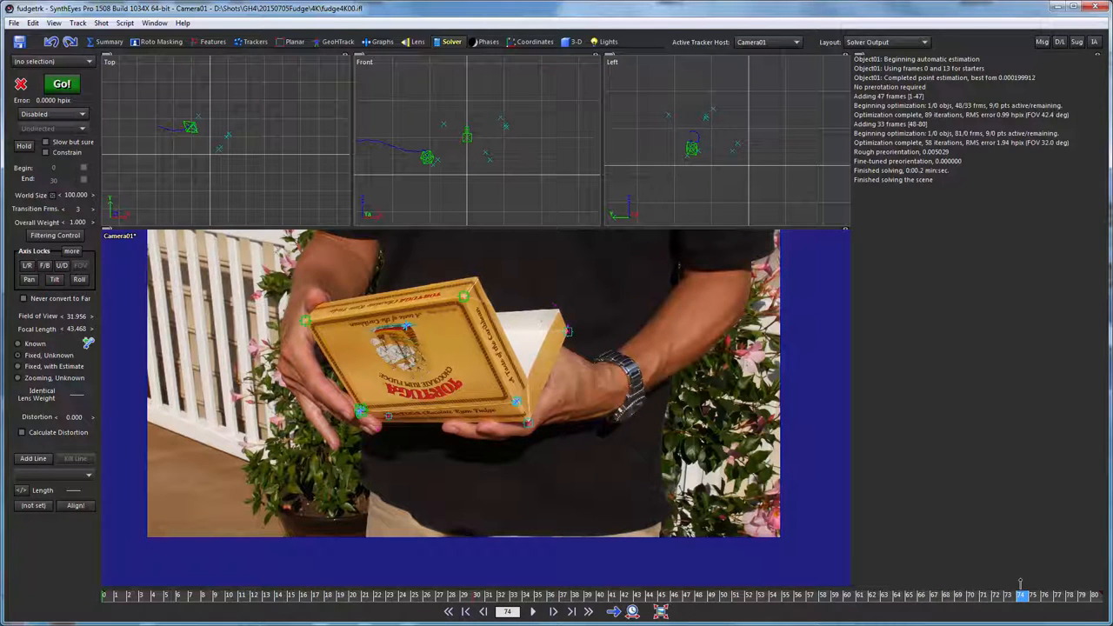
pyautogui.click(532, 612)
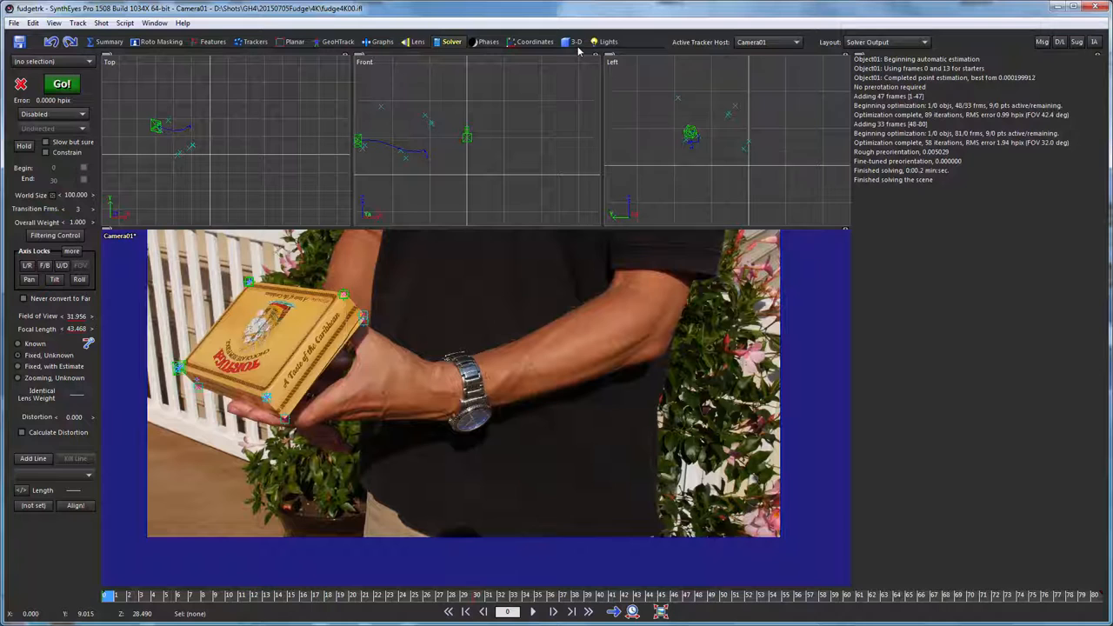
pyautogui.moveTo(575, 42)
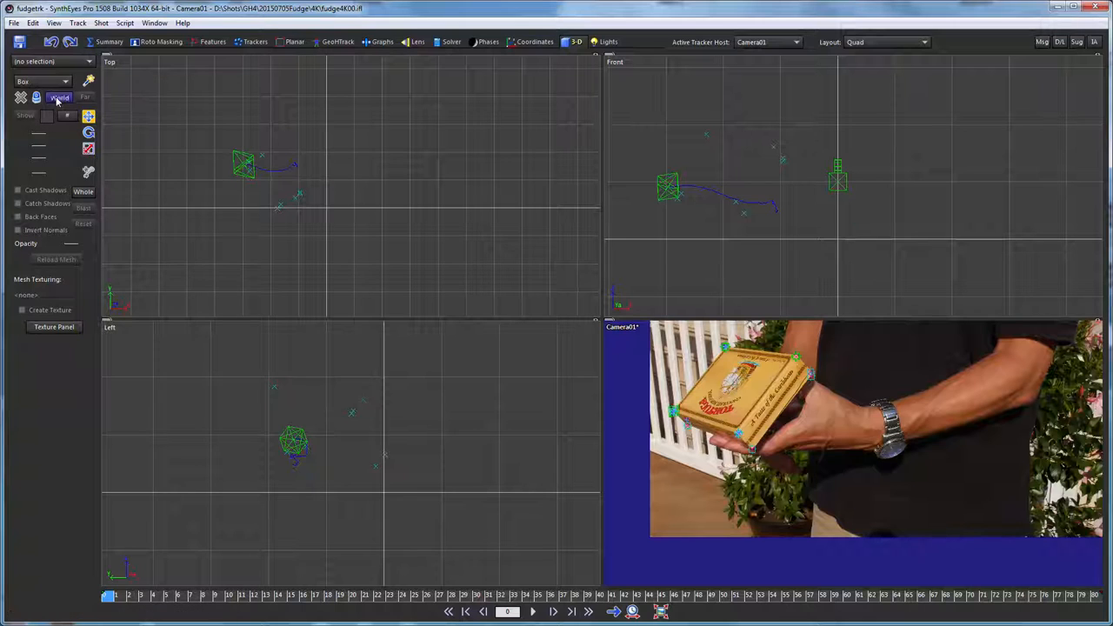
# - Choose Object01 as the Active Tracker Host
pyautogui.click(793, 41)
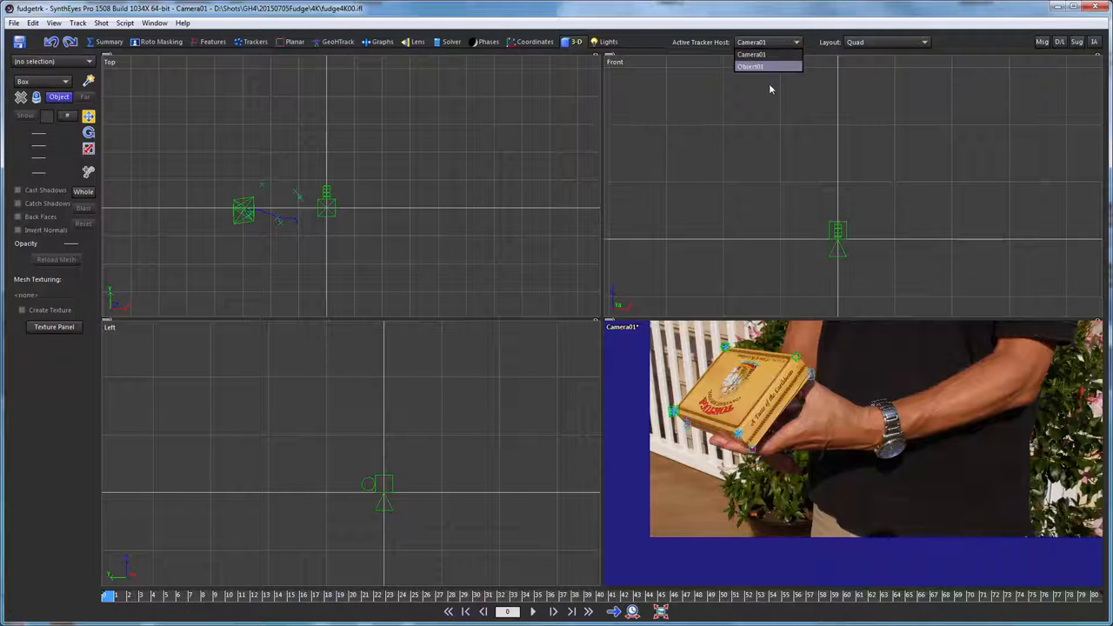
pyautogui.click(750, 66)
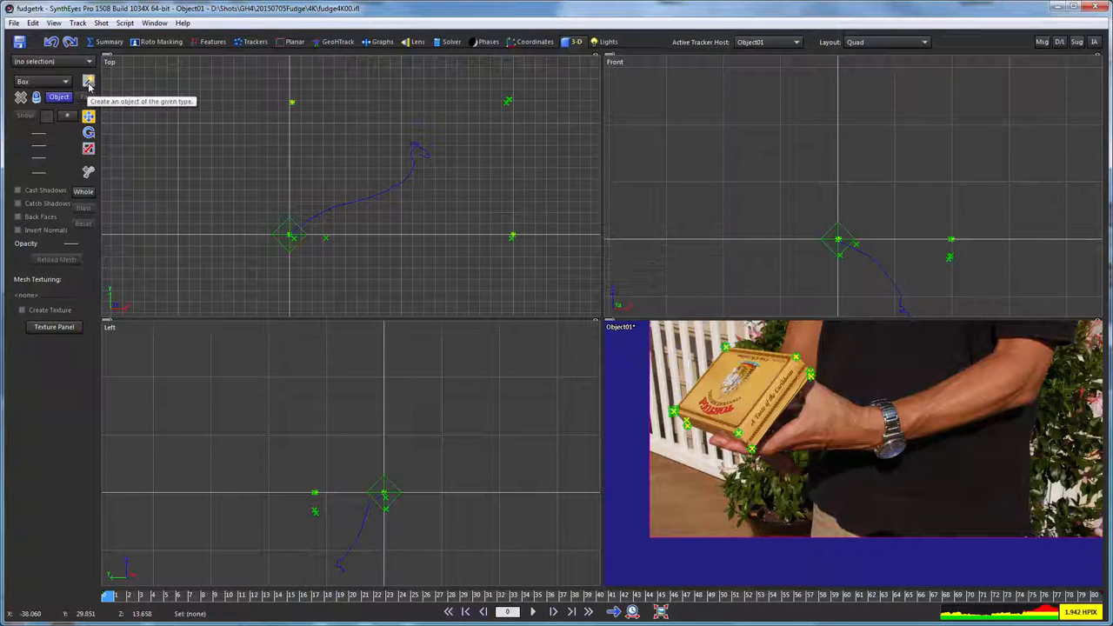
# - Start creating a Plane mesh from the 3-D panel over the box lid
pyautogui.click(42, 81)
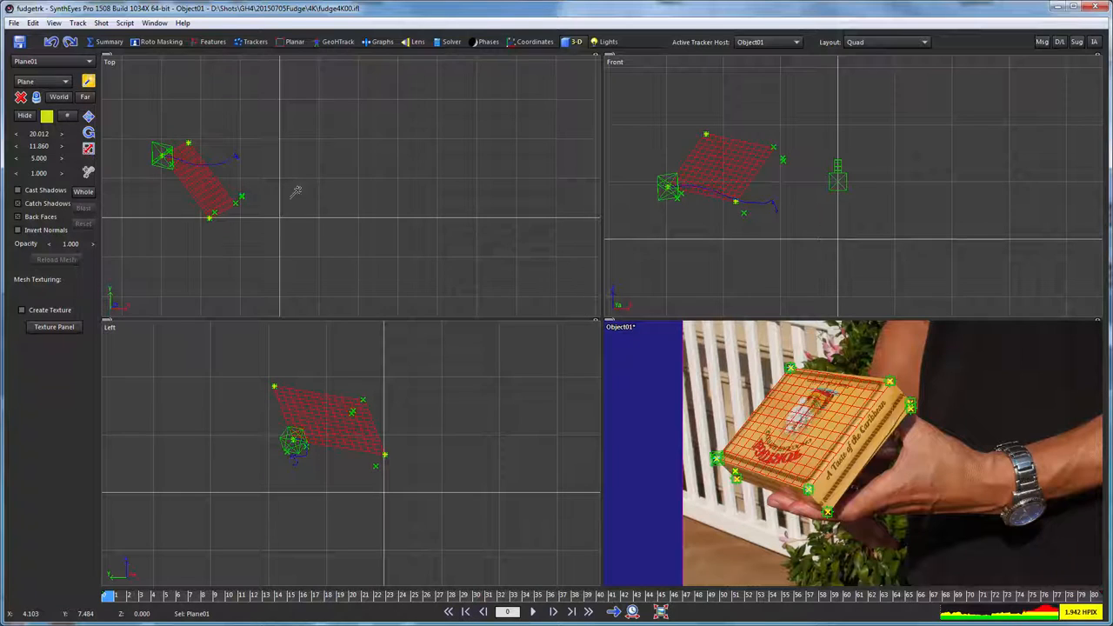
pyautogui.moveTo(494, 199)
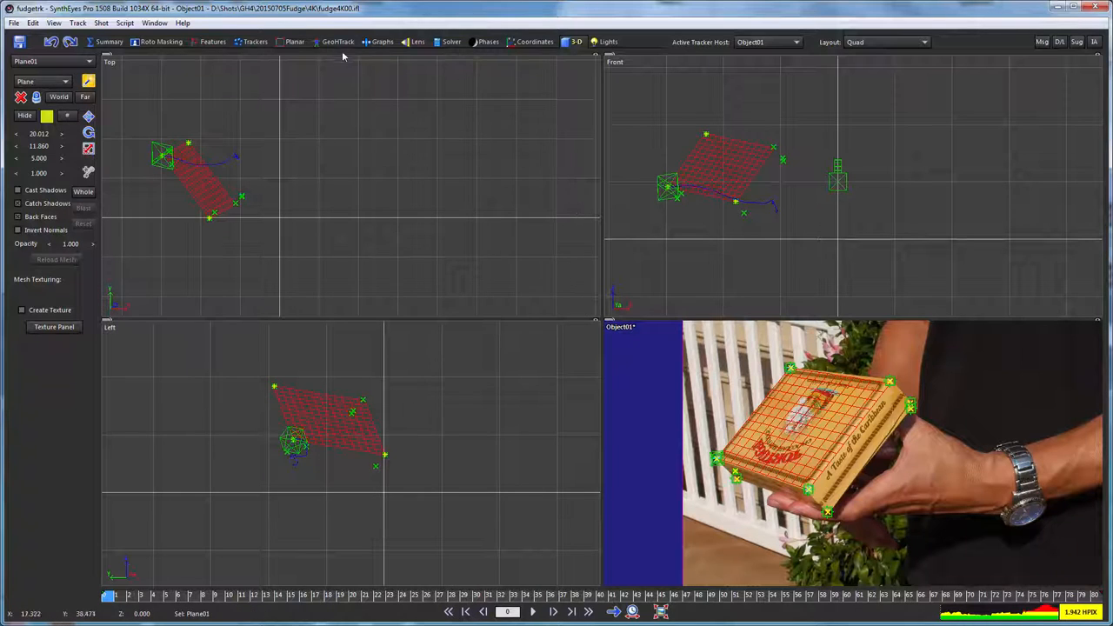
# - Switch to the GeoTrack room's camera-locked perspective view
pyautogui.click(338, 41)
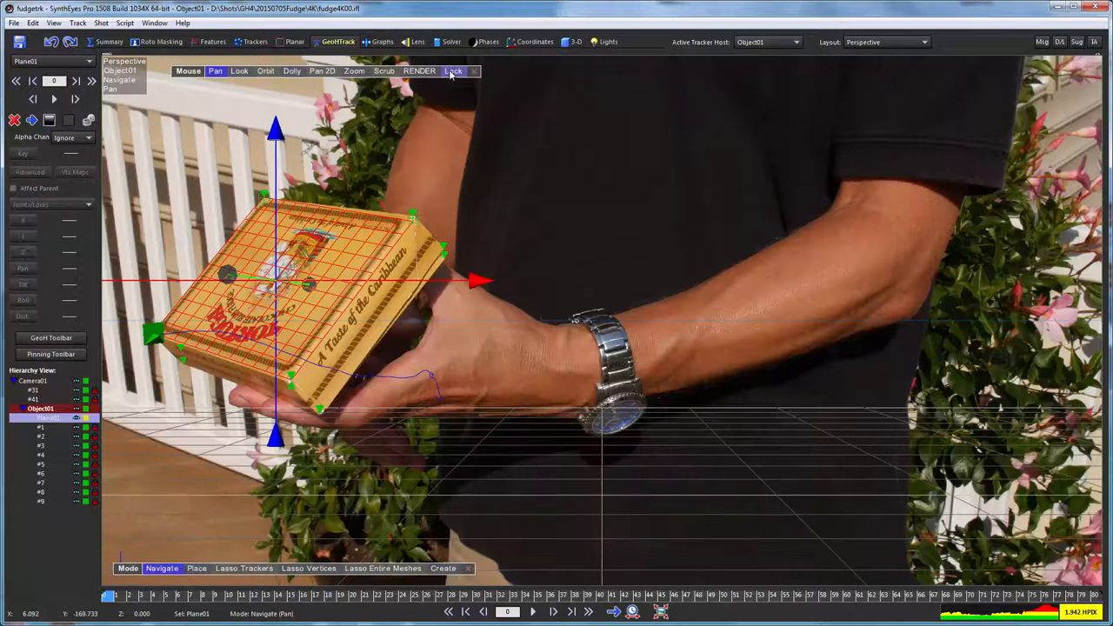
pyautogui.moveTo(452, 69)
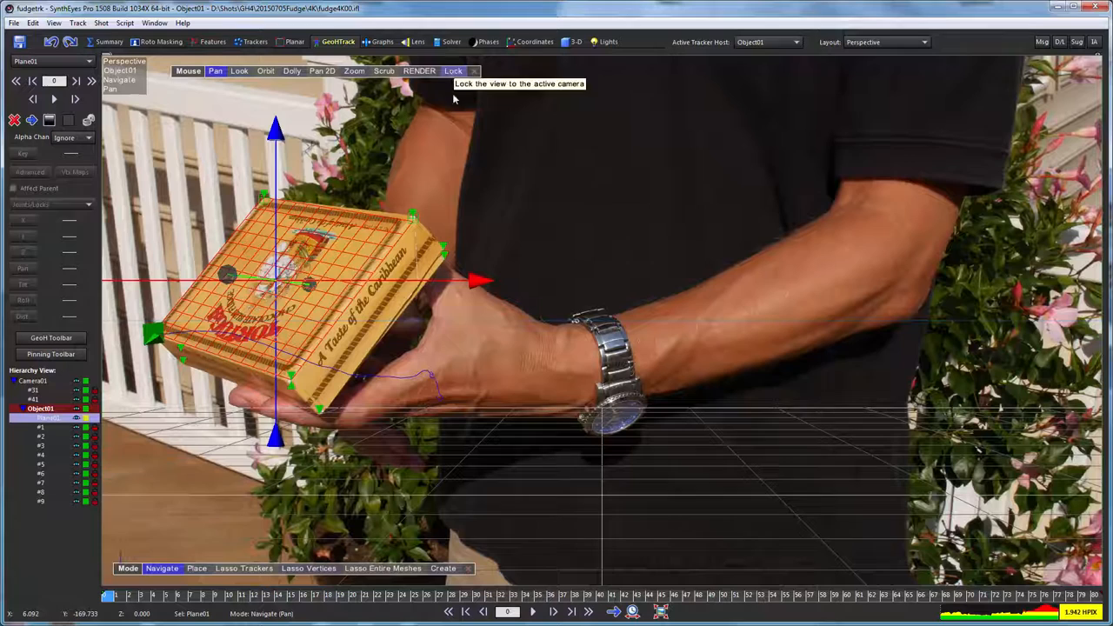
pyautogui.moveTo(588, 330)
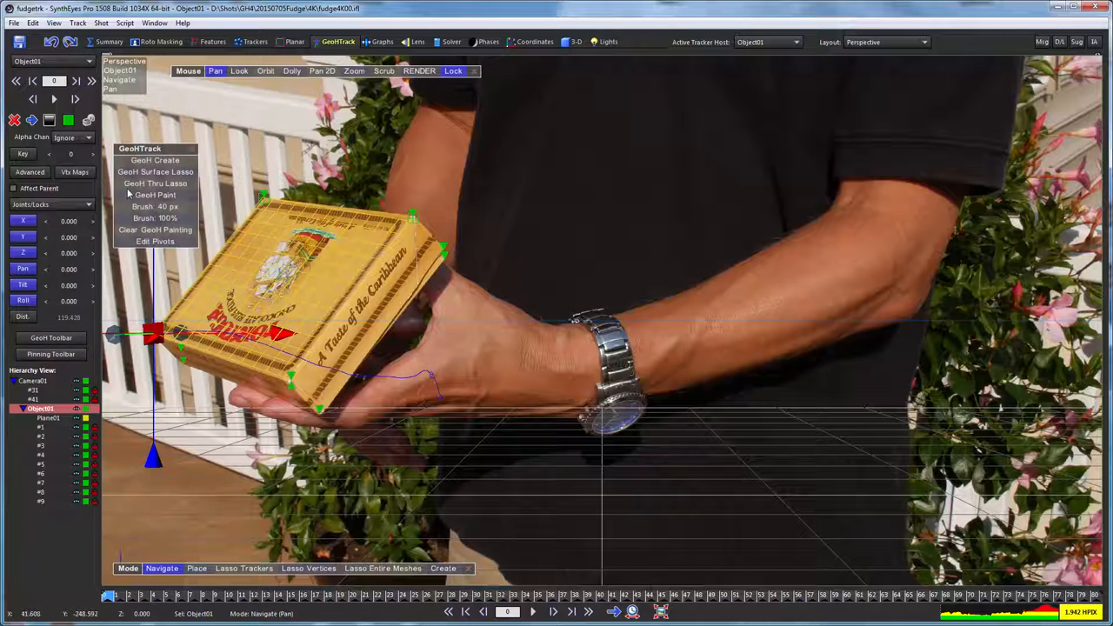
# - Use GeoH Create to add Object02 as a child of Object01
pyautogui.click(155, 173)
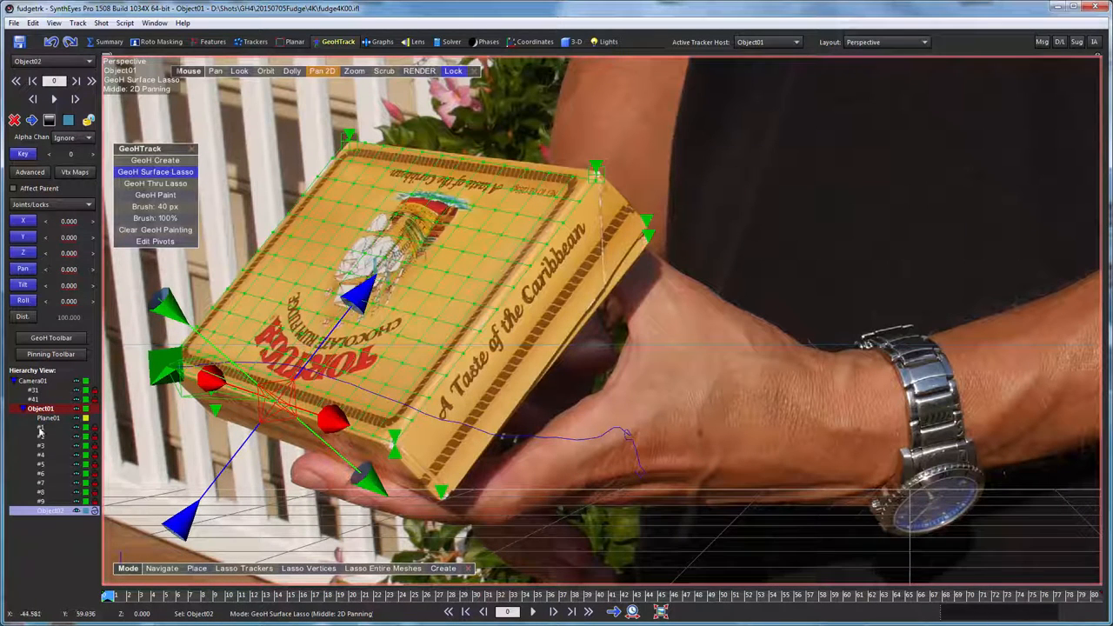
pyautogui.moveTo(397, 317)
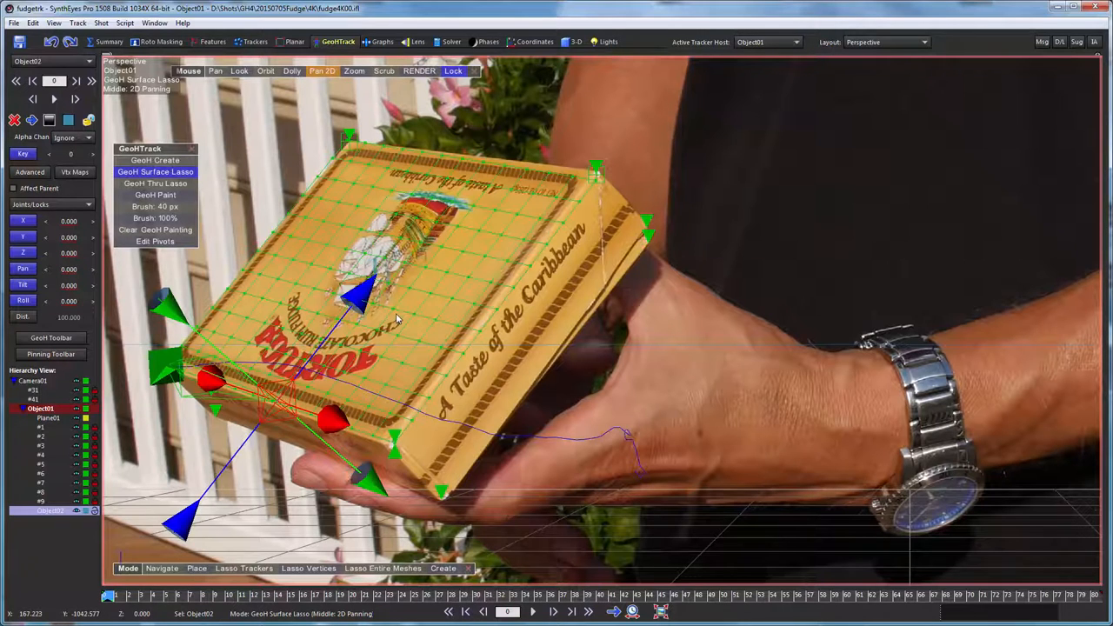
pyautogui.moveTo(501, 237)
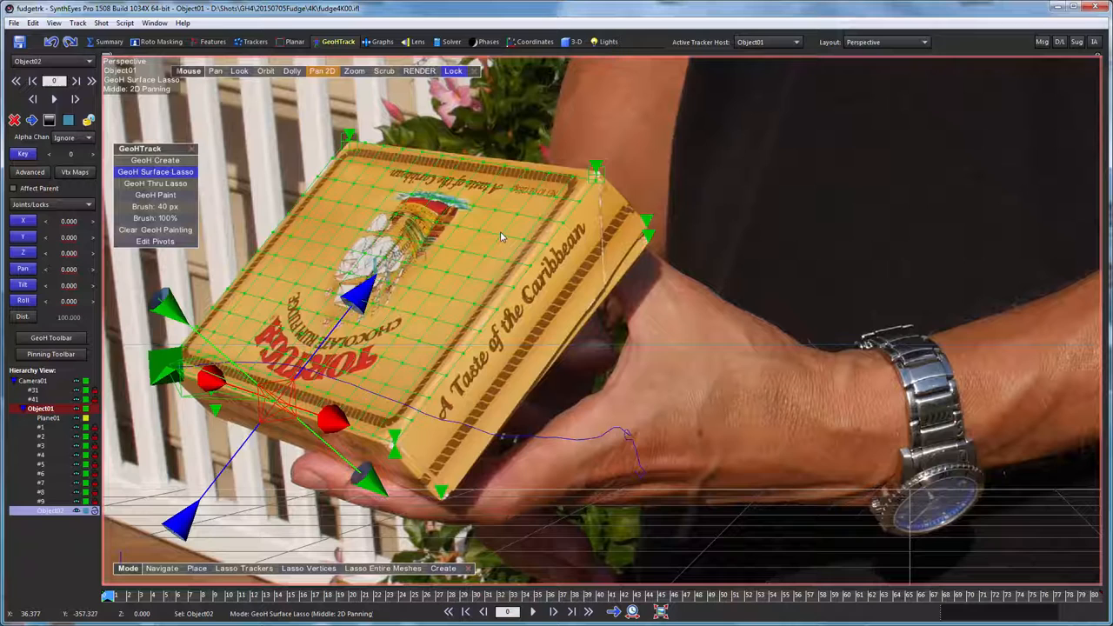
pyautogui.moveTo(398, 289)
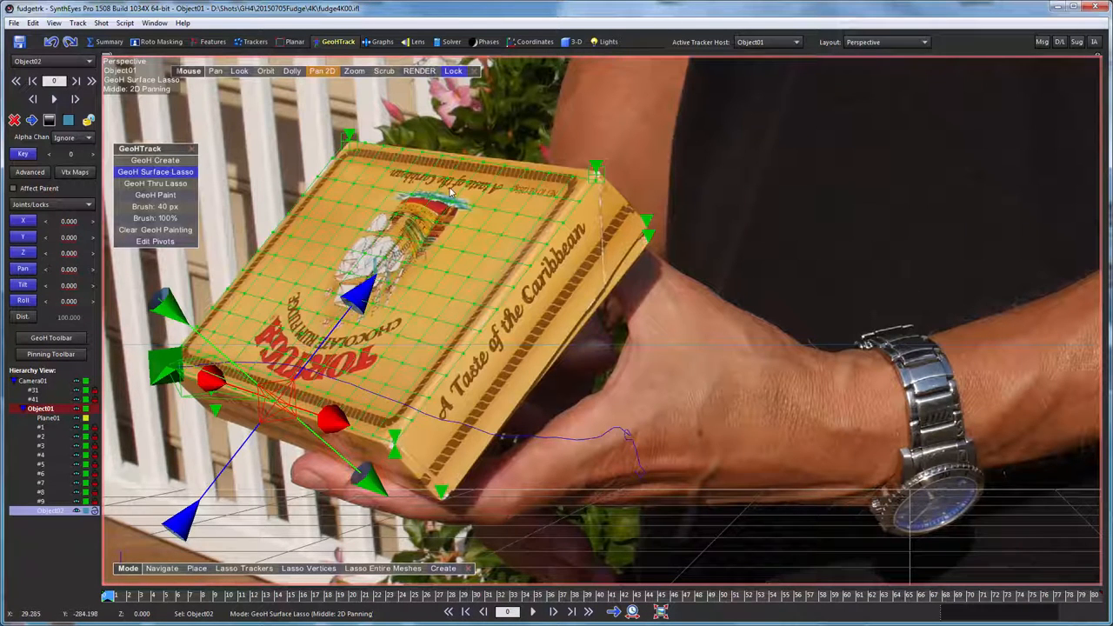
pyautogui.moveTo(419, 345)
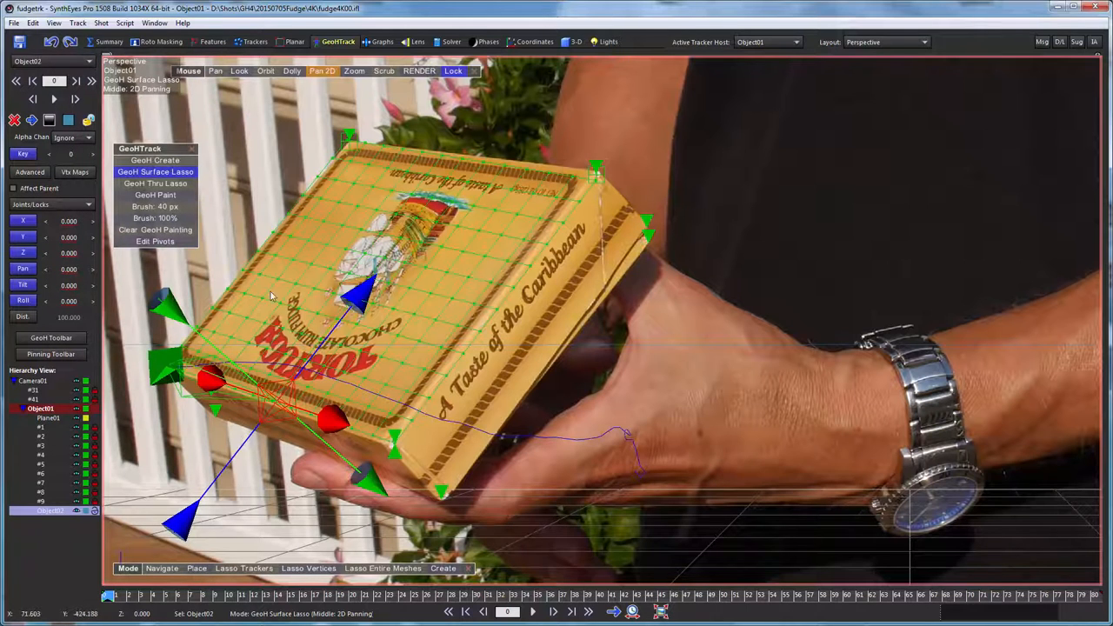
pyautogui.moveTo(327, 216)
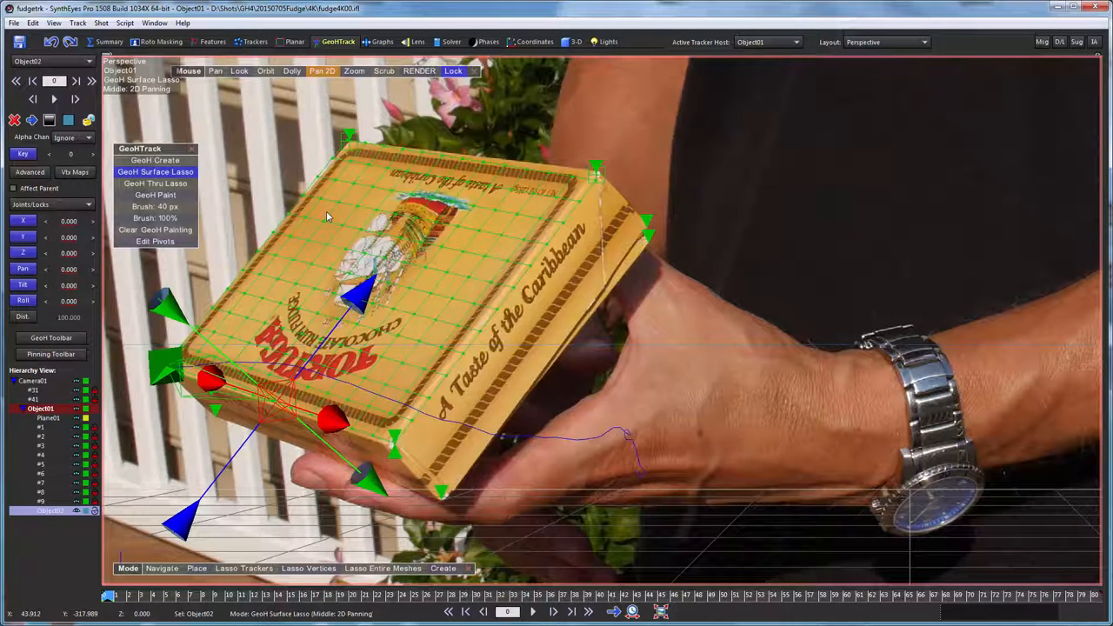
# - Begin painting vertex weights onto the Plane01 lid mesh for Object02
pyautogui.click(44, 417)
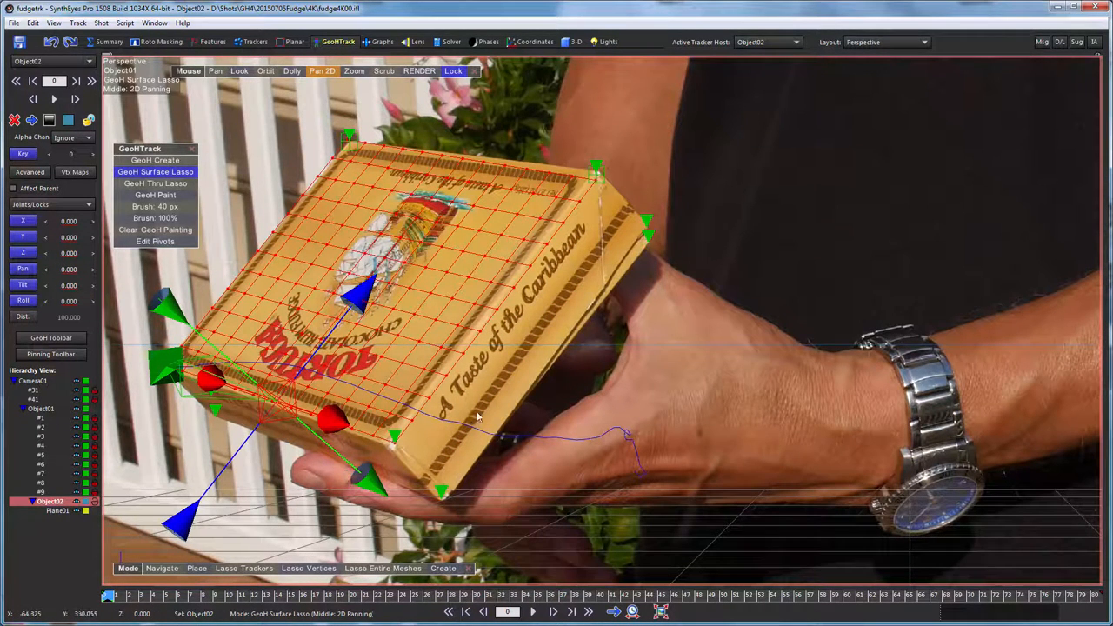
pyautogui.moveTo(247, 522)
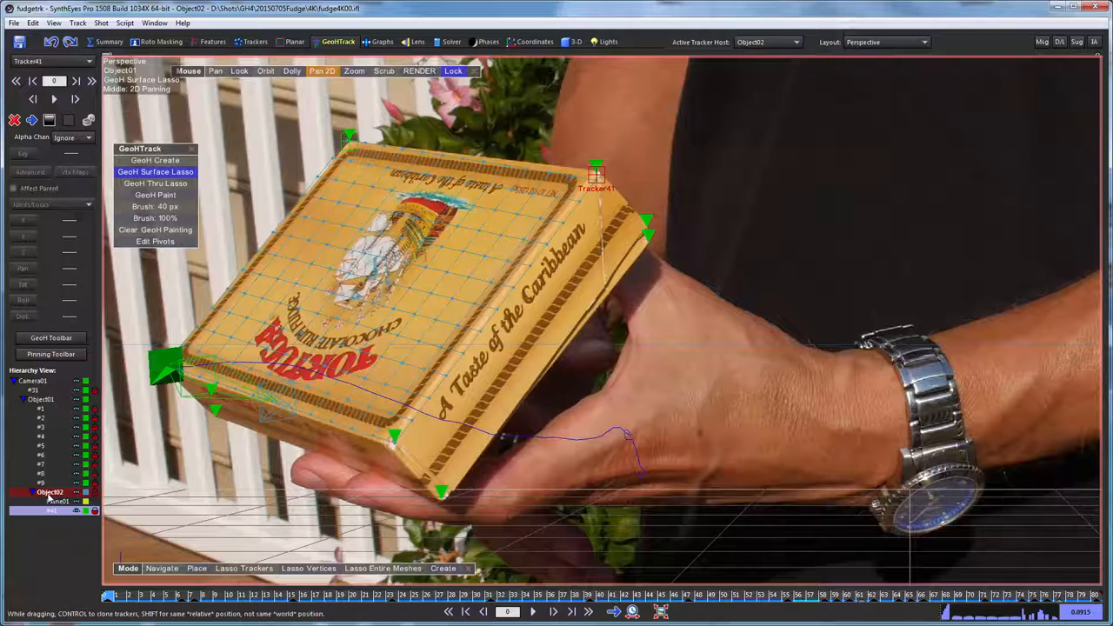
# - Switch to the Quad layout showing Top, Front, Left and camera views of the lid
pyautogui.click(48, 512)
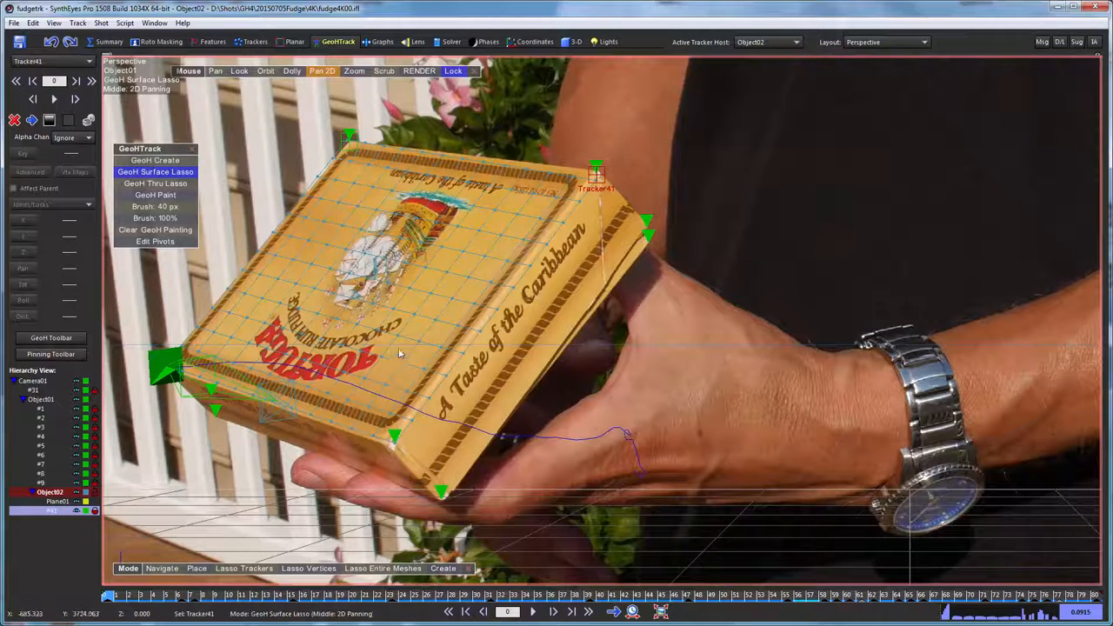
pyautogui.moveTo(345, 300)
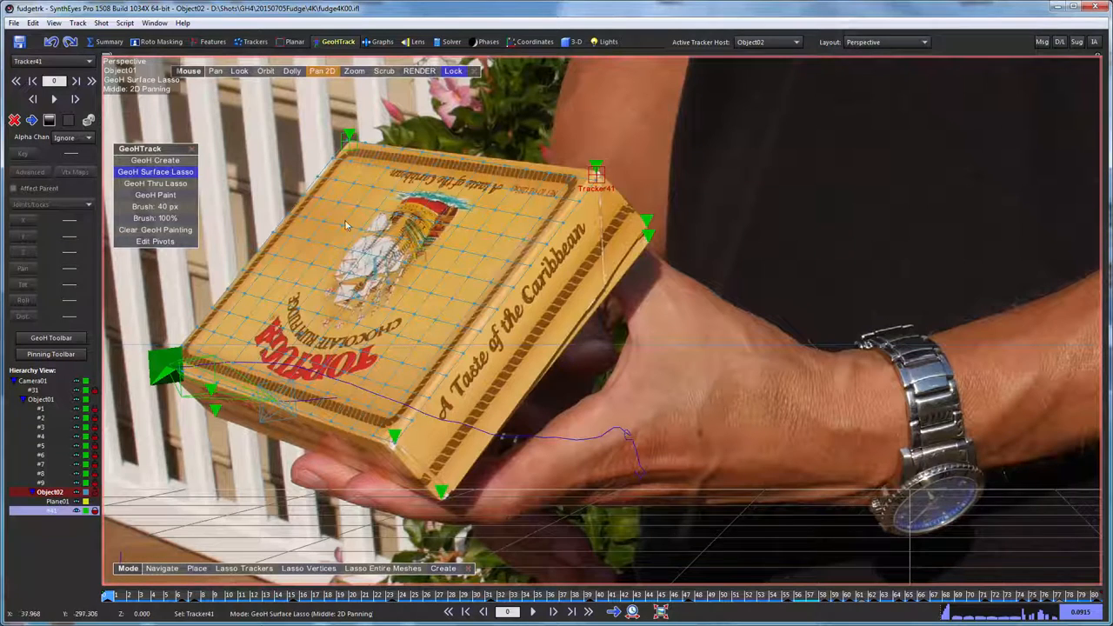
pyautogui.moveTo(285, 553)
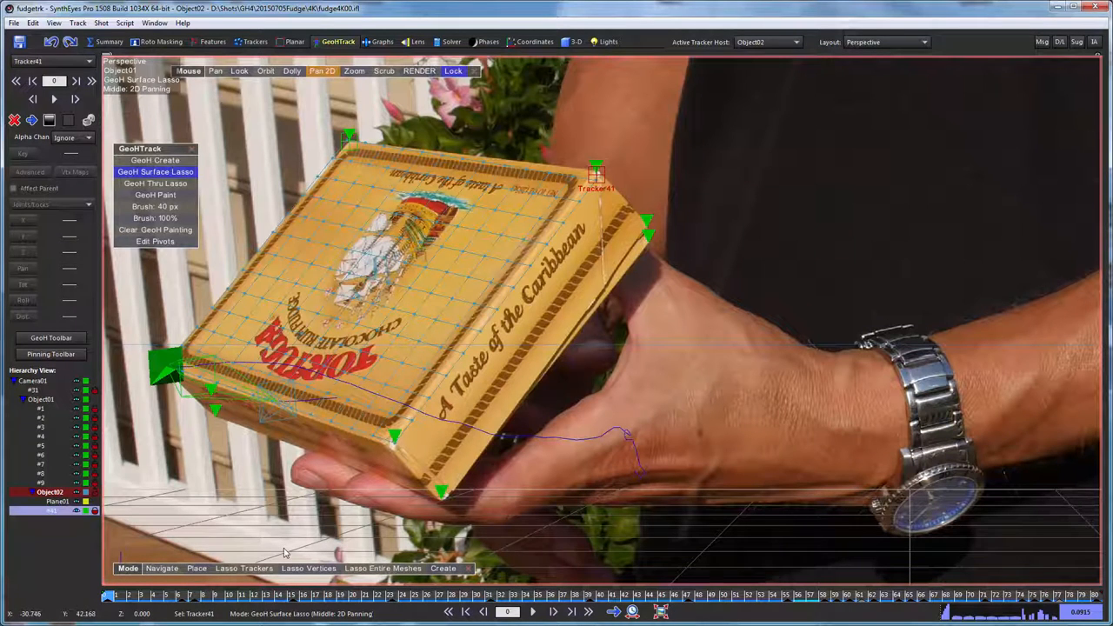
pyautogui.click(197, 567)
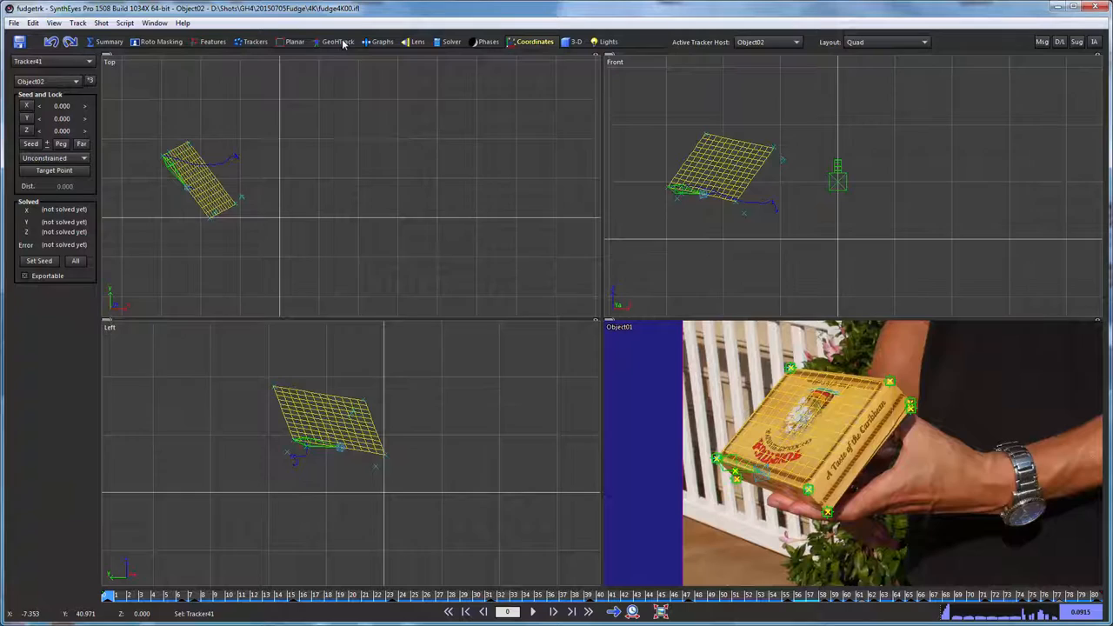
# - Return to the GeomTrack room's single perspective layout
pyautogui.click(337, 42)
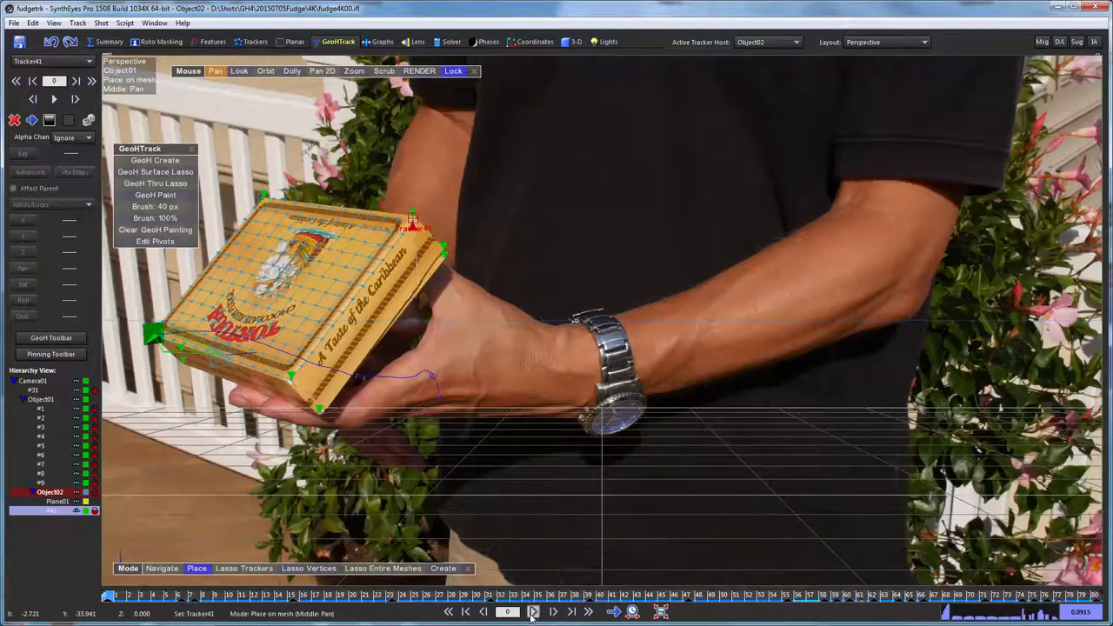
pyautogui.click(532, 612)
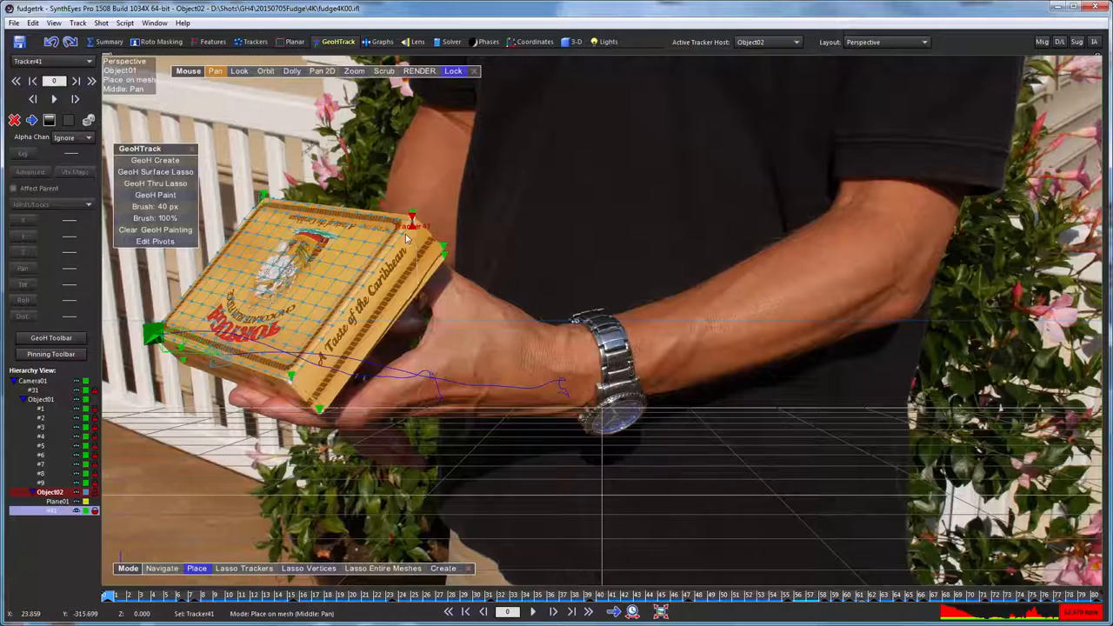
pyautogui.moveTo(208, 278)
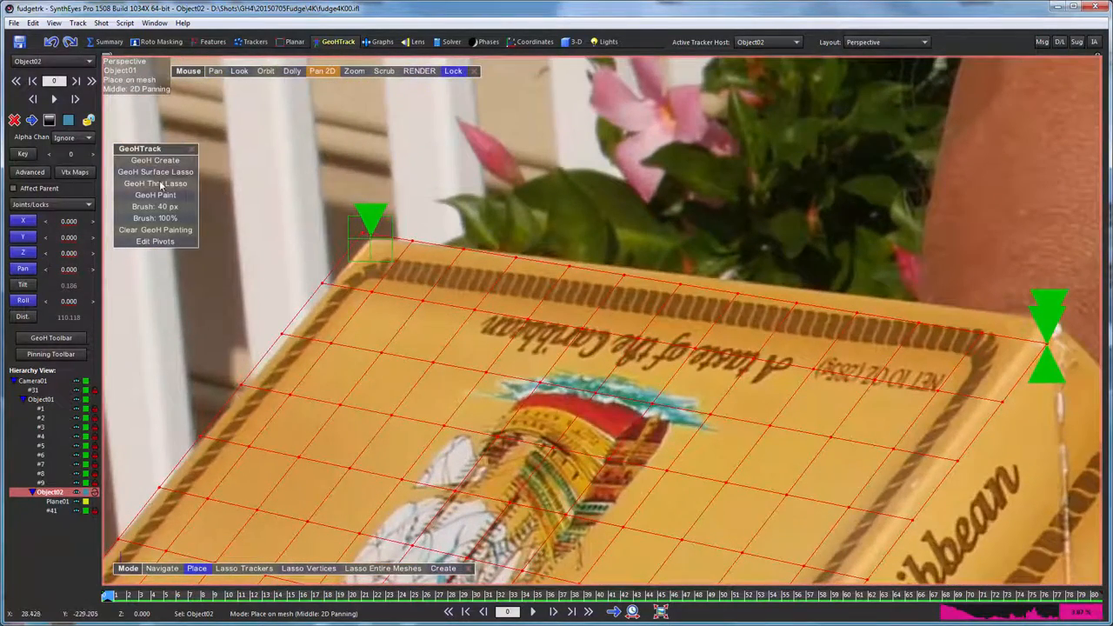
# - Create a new GeoH child object at the lid's top corner
pyautogui.click(157, 172)
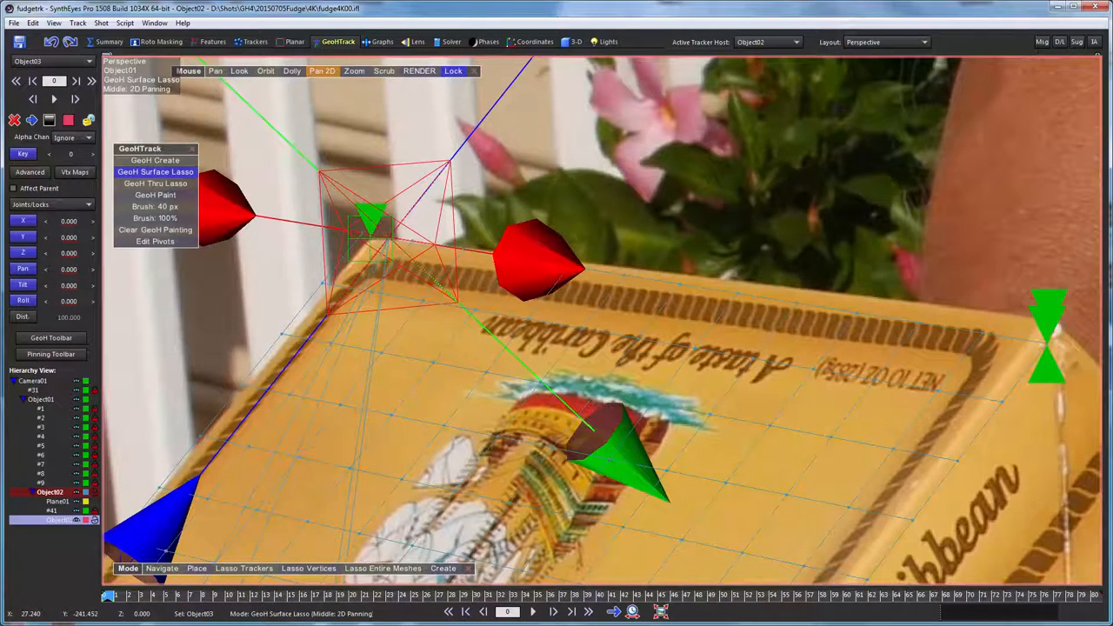
pyautogui.moveTo(362, 316)
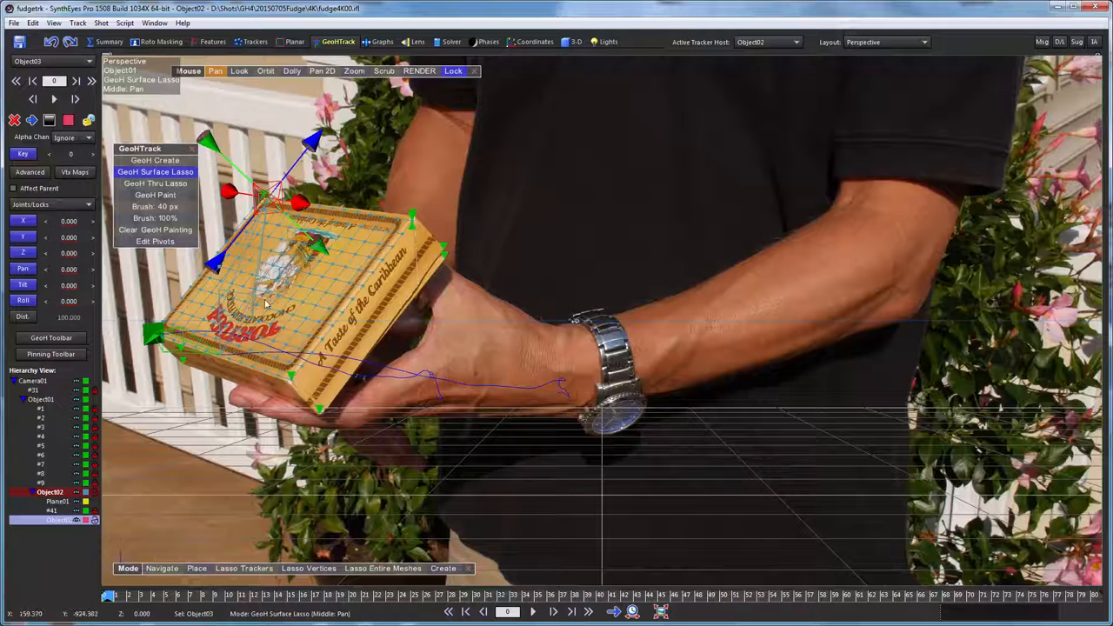
# - Bring up the Vertex Weight Map Control dialog for the lid mesh
pyautogui.click(75, 172)
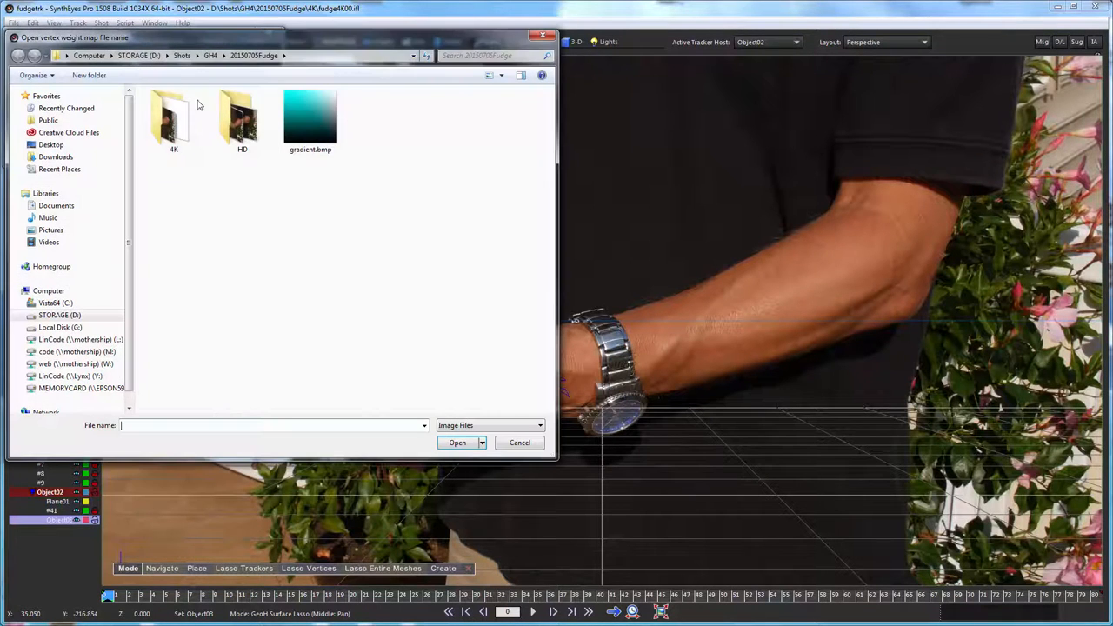
pyautogui.moveTo(310, 121)
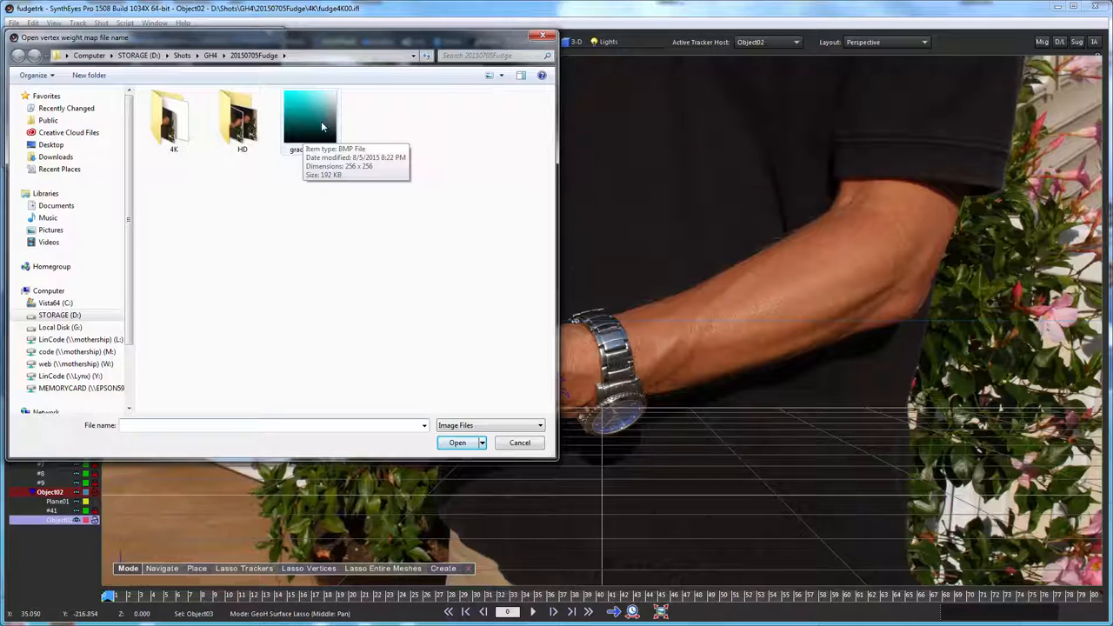
pyautogui.moveTo(299, 108)
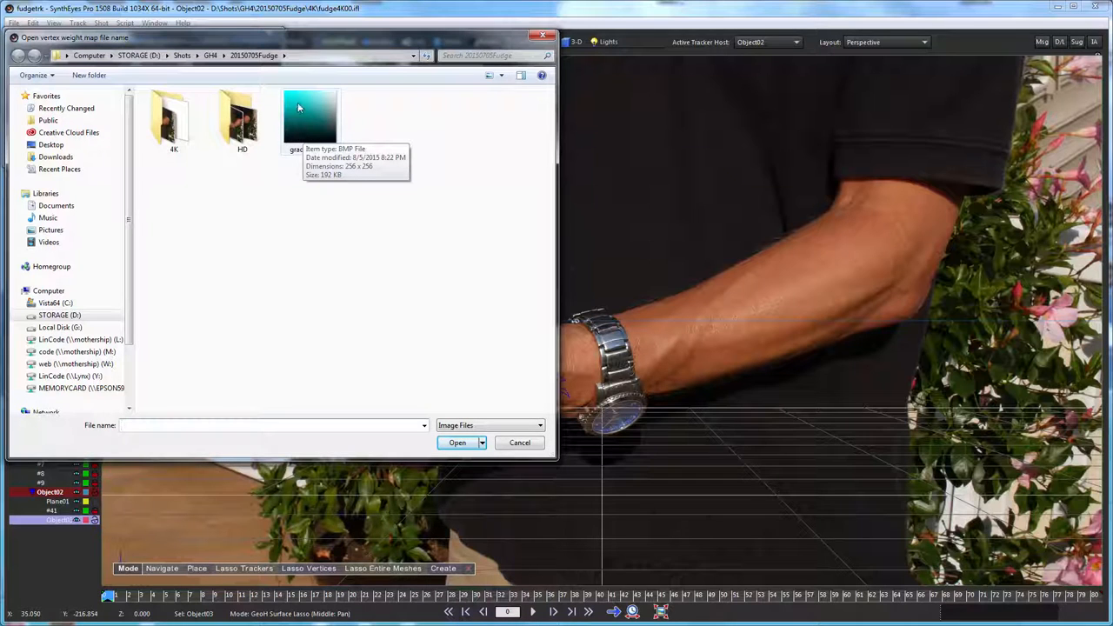
pyautogui.moveTo(302, 94)
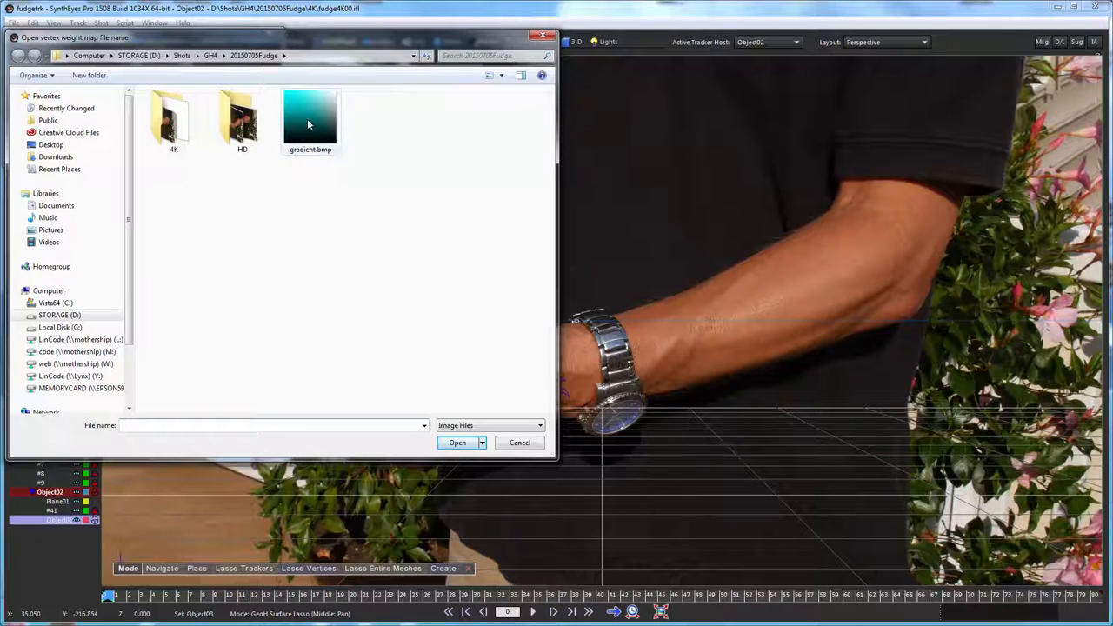
pyautogui.moveTo(310, 119)
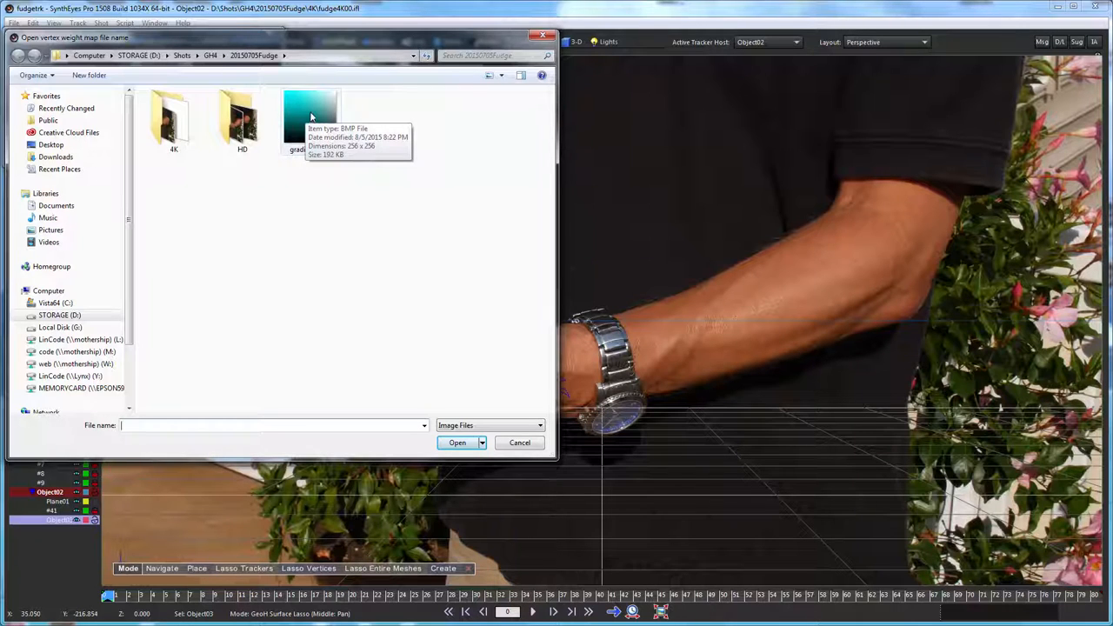
pyautogui.moveTo(299, 104)
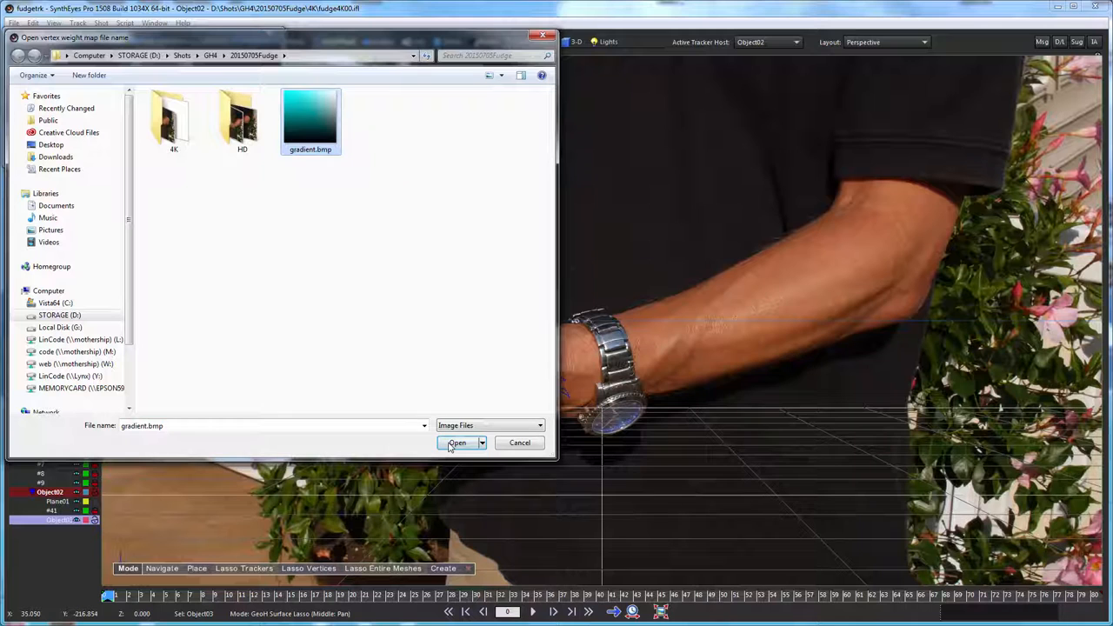
pyautogui.moveTo(311, 101)
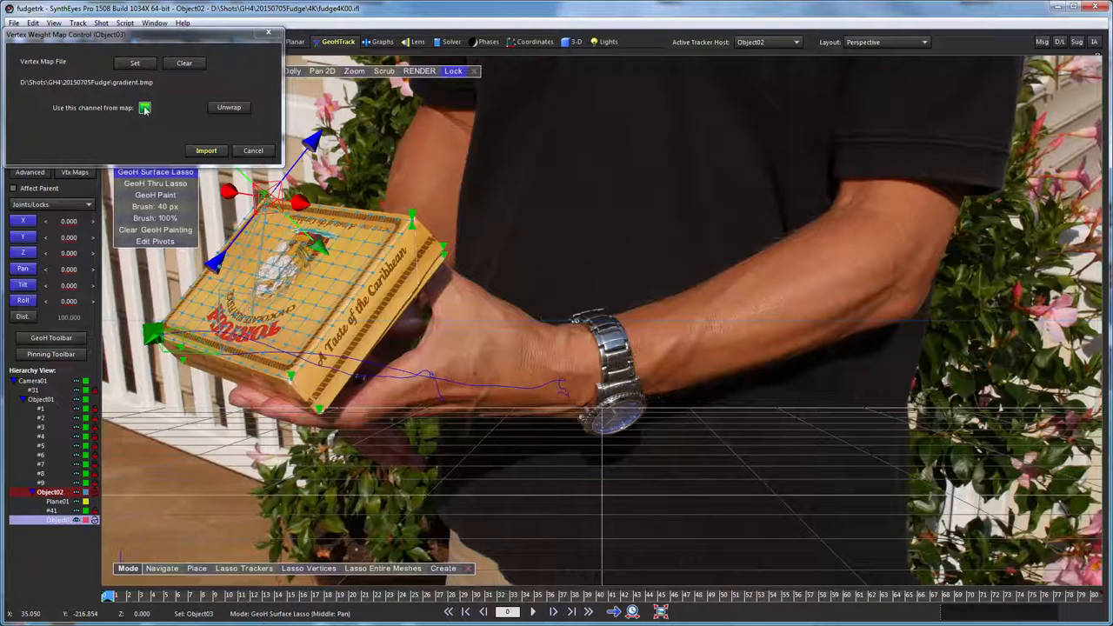
# - Enable the weight-map channel and import gradient.bmp onto the lid mesh
pyautogui.click(146, 108)
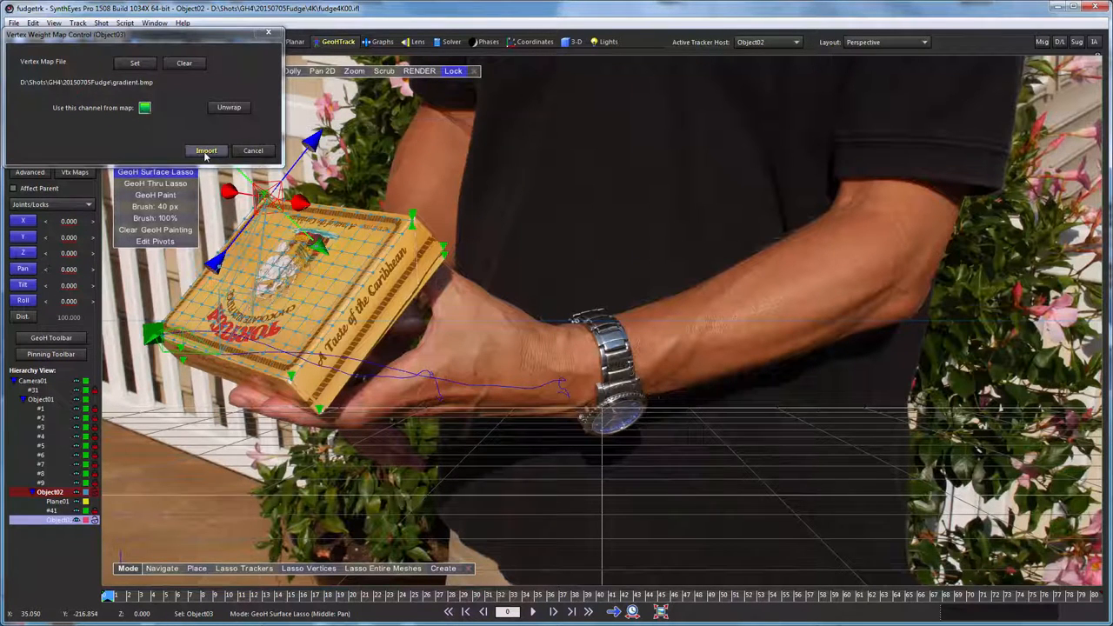
pyautogui.click(205, 149)
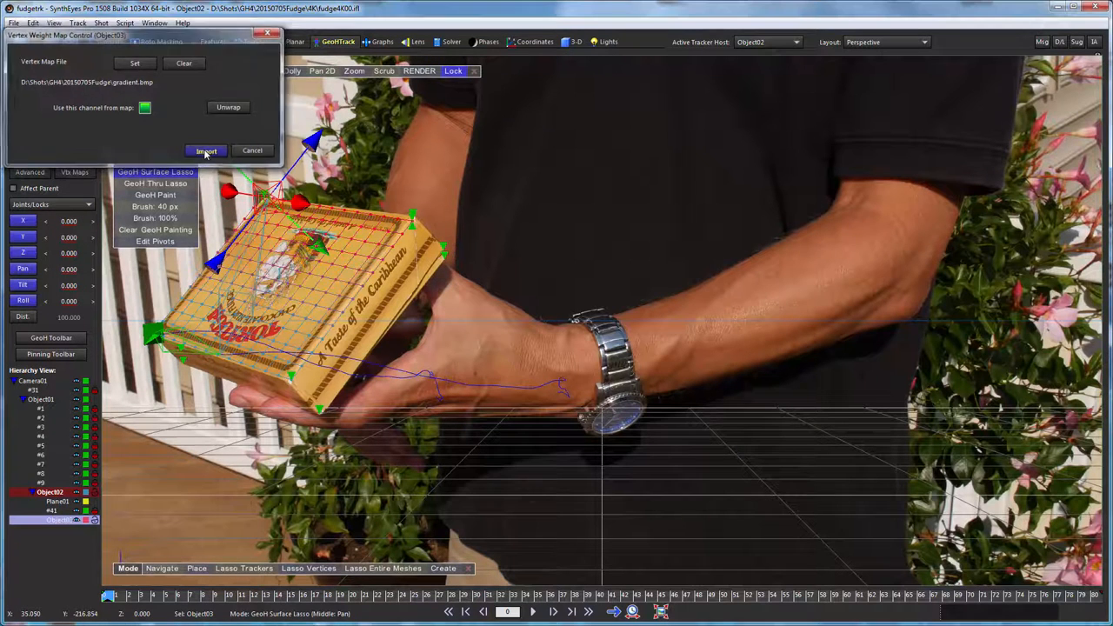
pyautogui.click(205, 150)
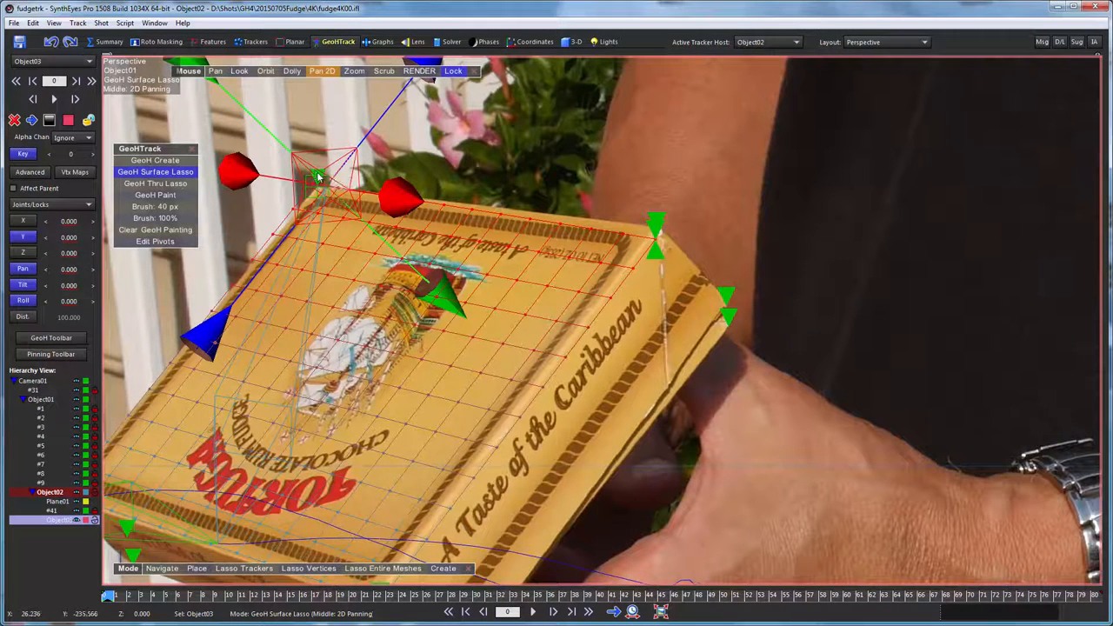
pyautogui.moveTo(163, 289)
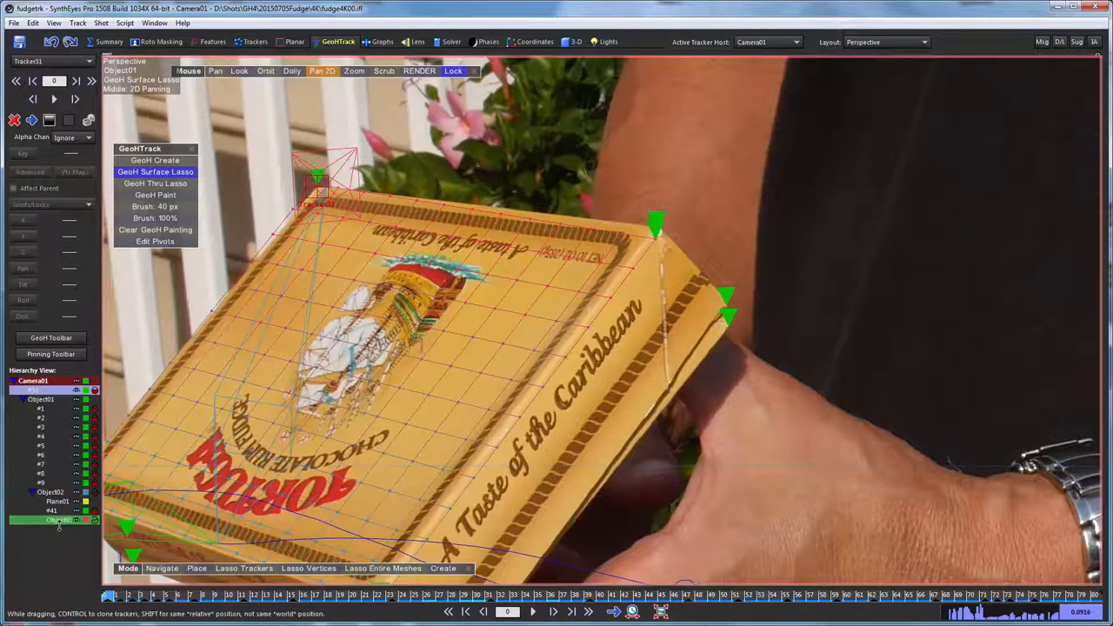
# - Select the child object in the Hierarchy View for Place mode
pyautogui.click(49, 521)
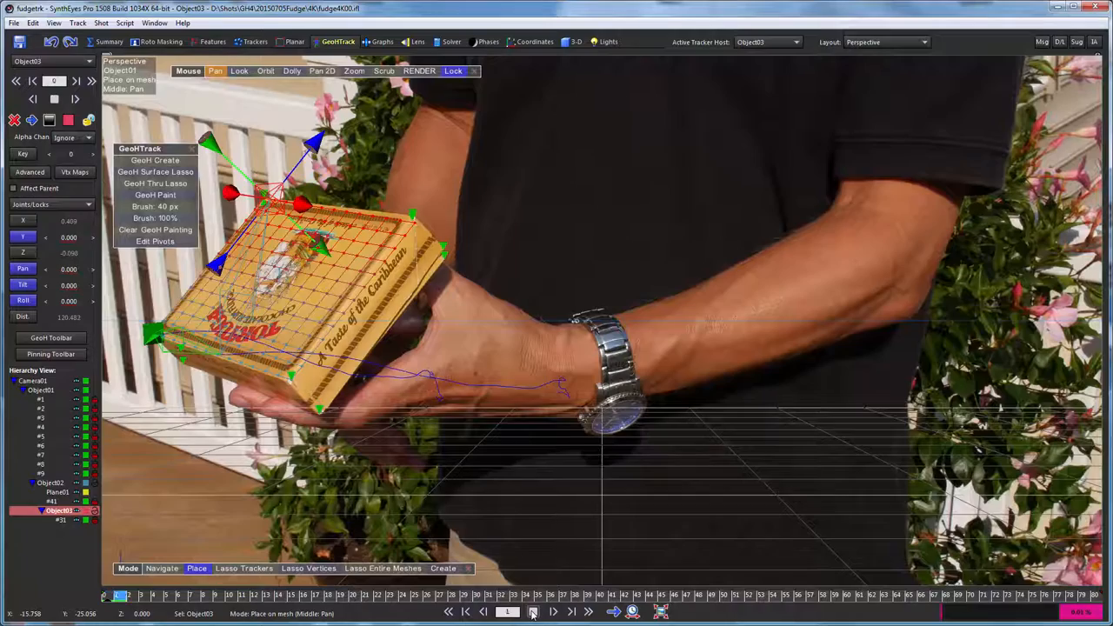
pyautogui.click(553, 612)
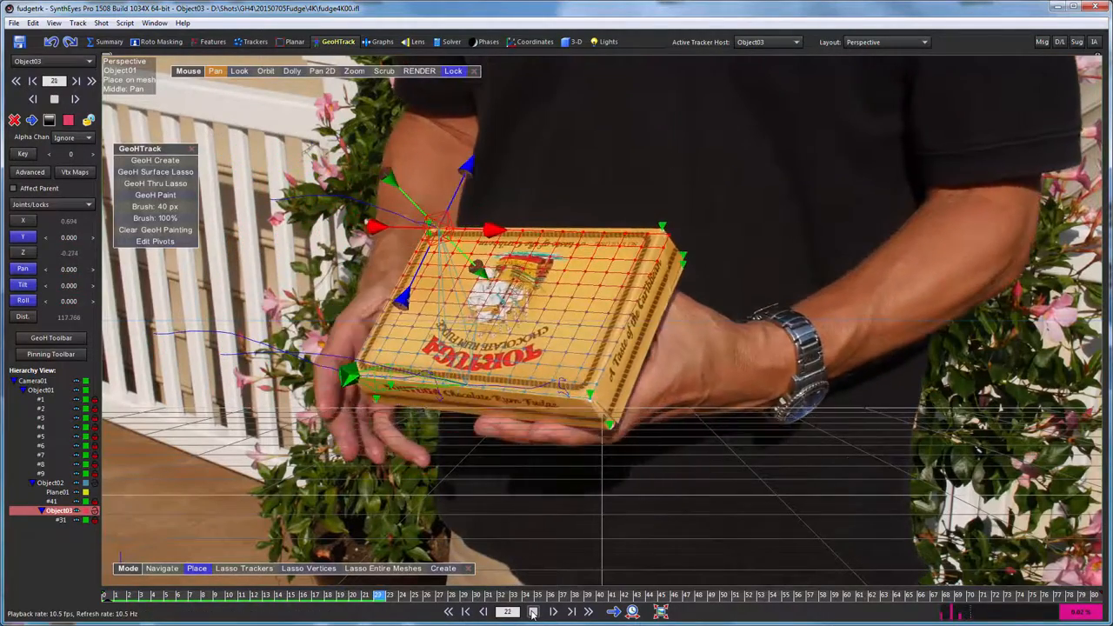
pyautogui.click(553, 612)
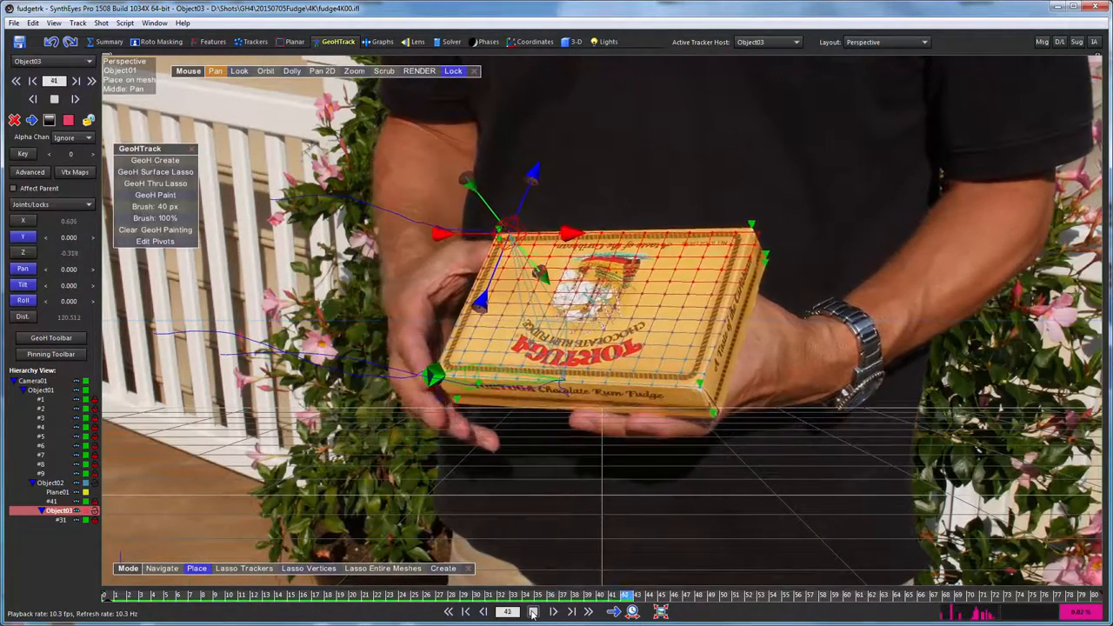
pyautogui.click(532, 612)
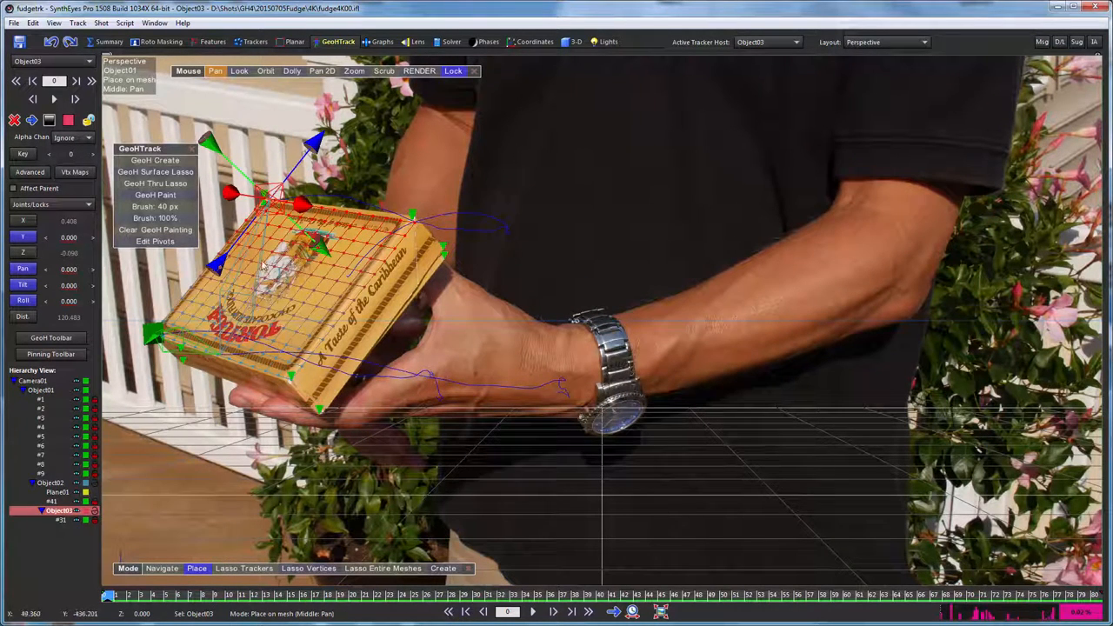
pyautogui.moveTo(316, 269)
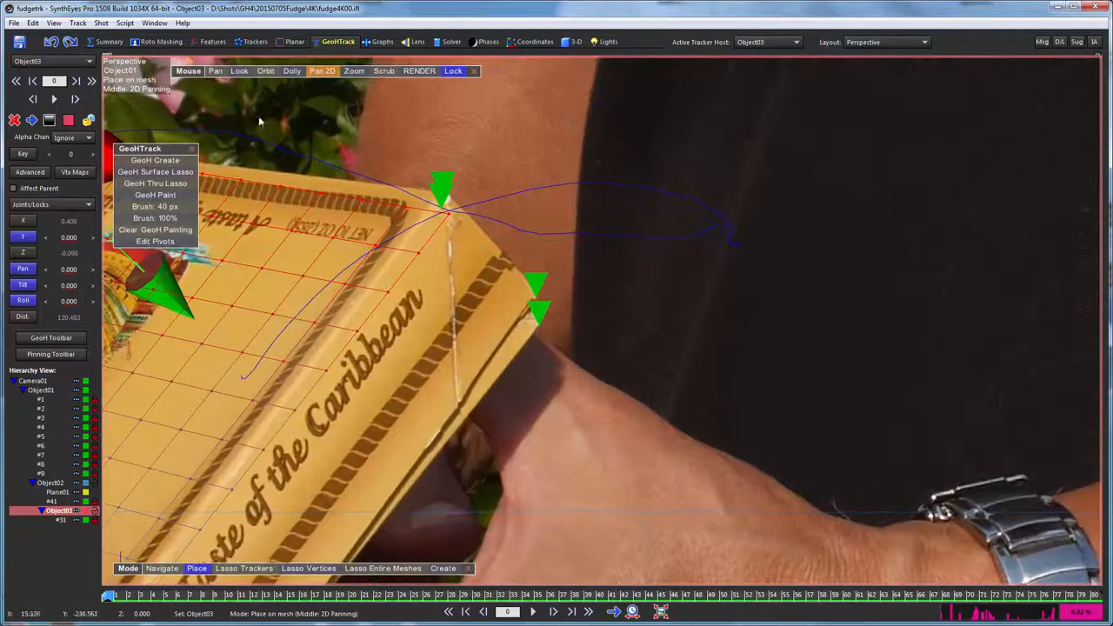
# - Choose GeoH Surface Lasso to lasso vertices on the lid mesh
pyautogui.click(155, 172)
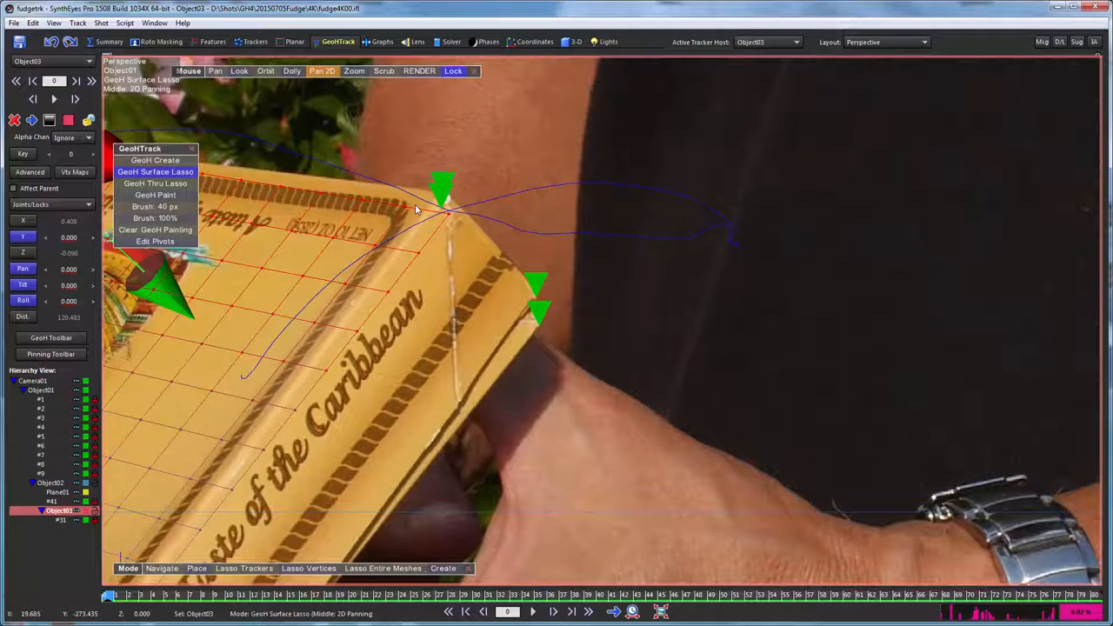
pyautogui.moveTo(426, 218)
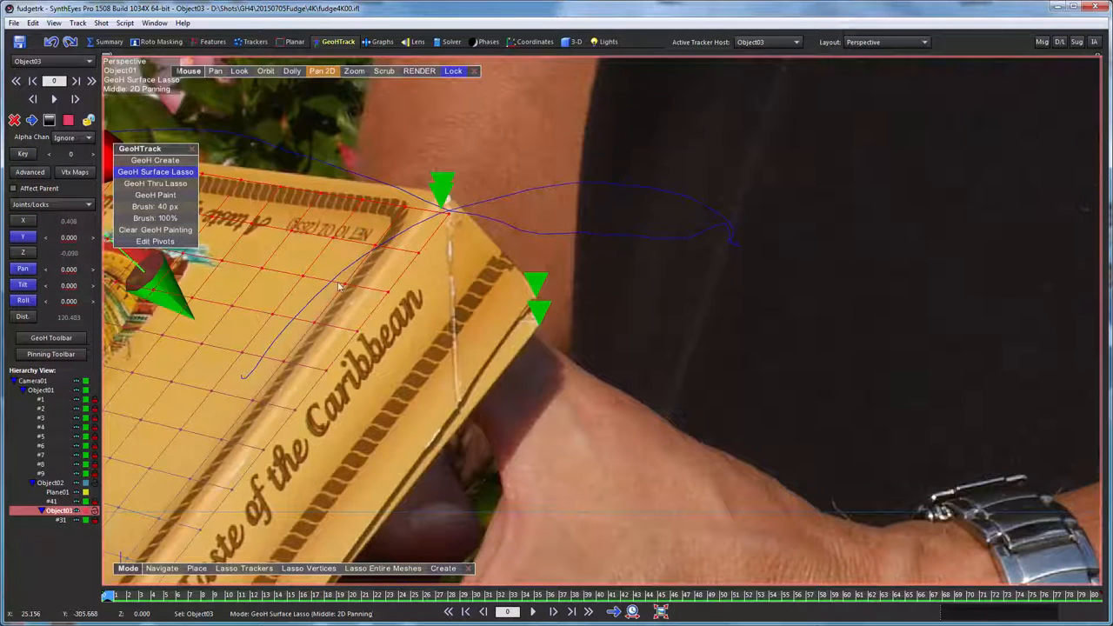
pyautogui.moveTo(407, 209)
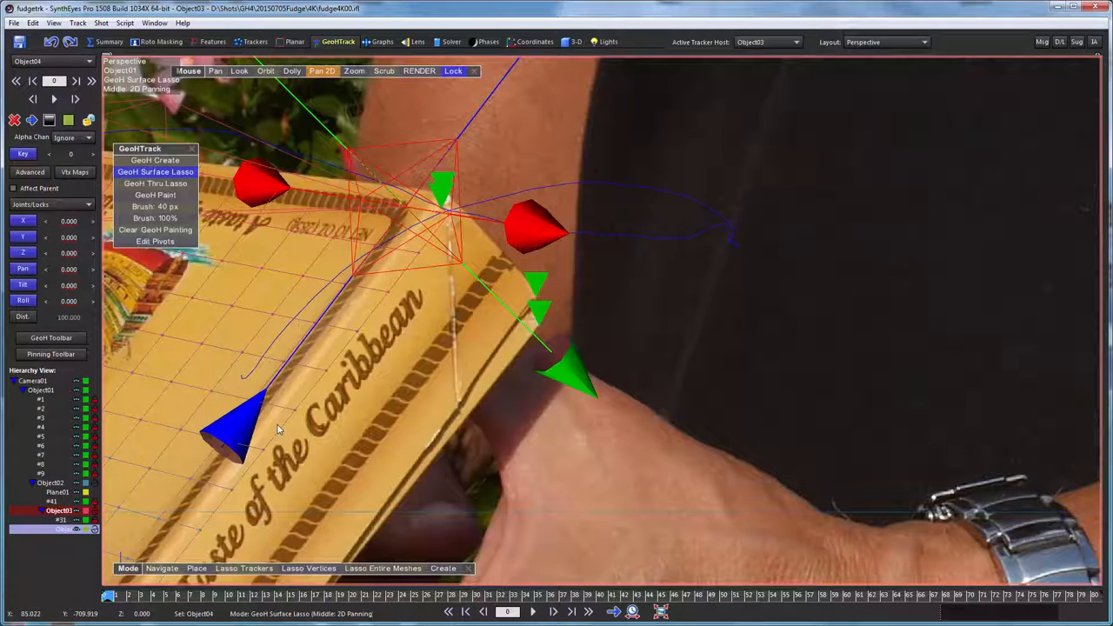
pyautogui.moveTo(174, 428)
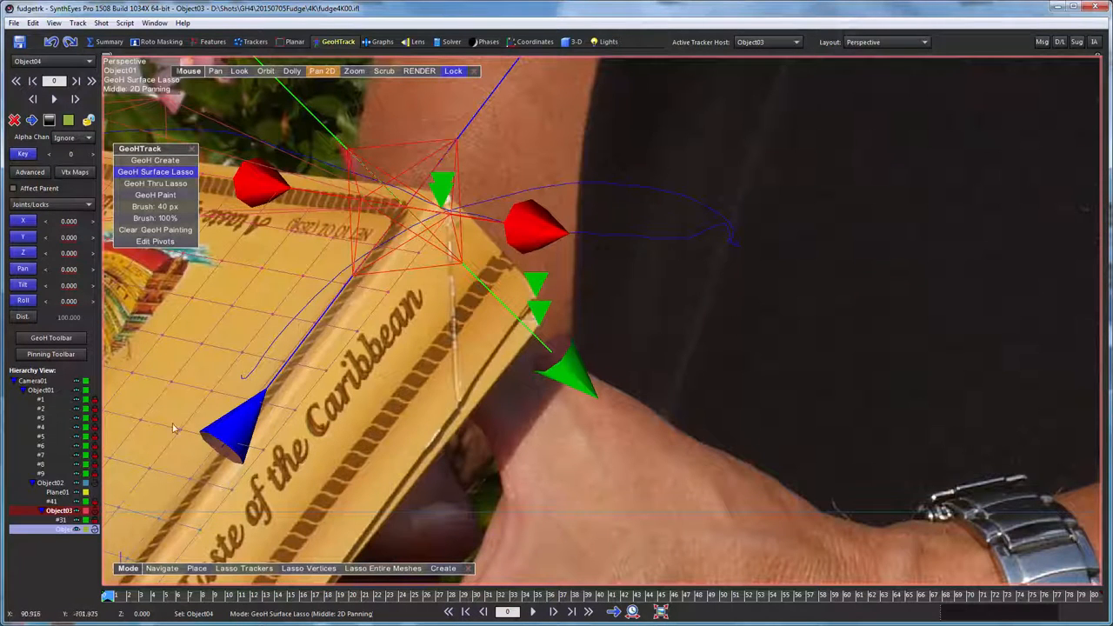
pyautogui.moveTo(435, 193)
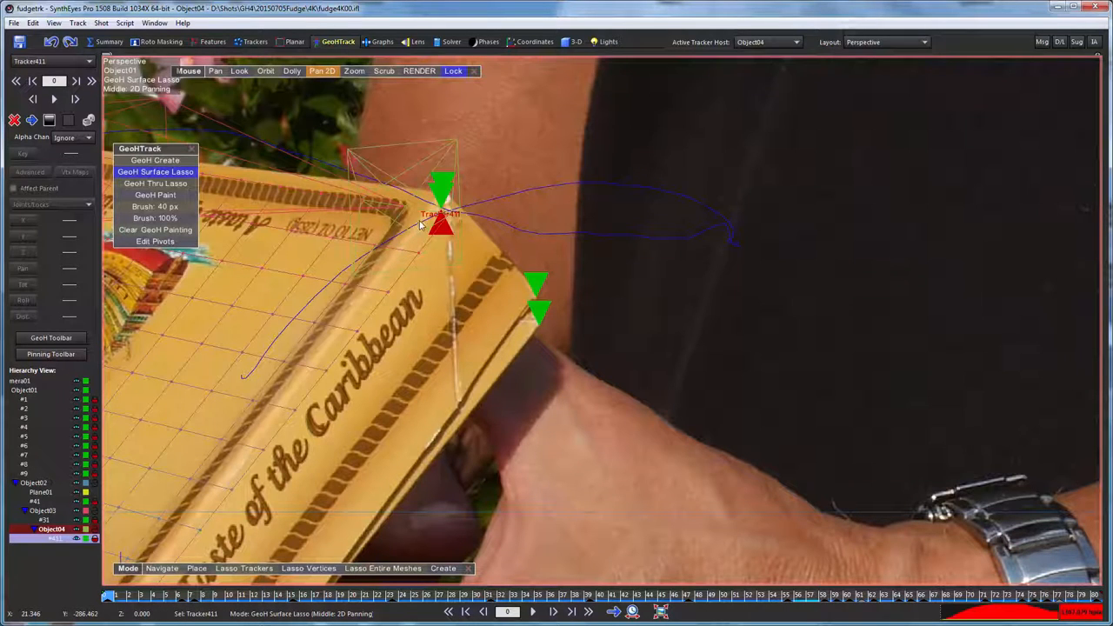
pyautogui.moveTo(243, 499)
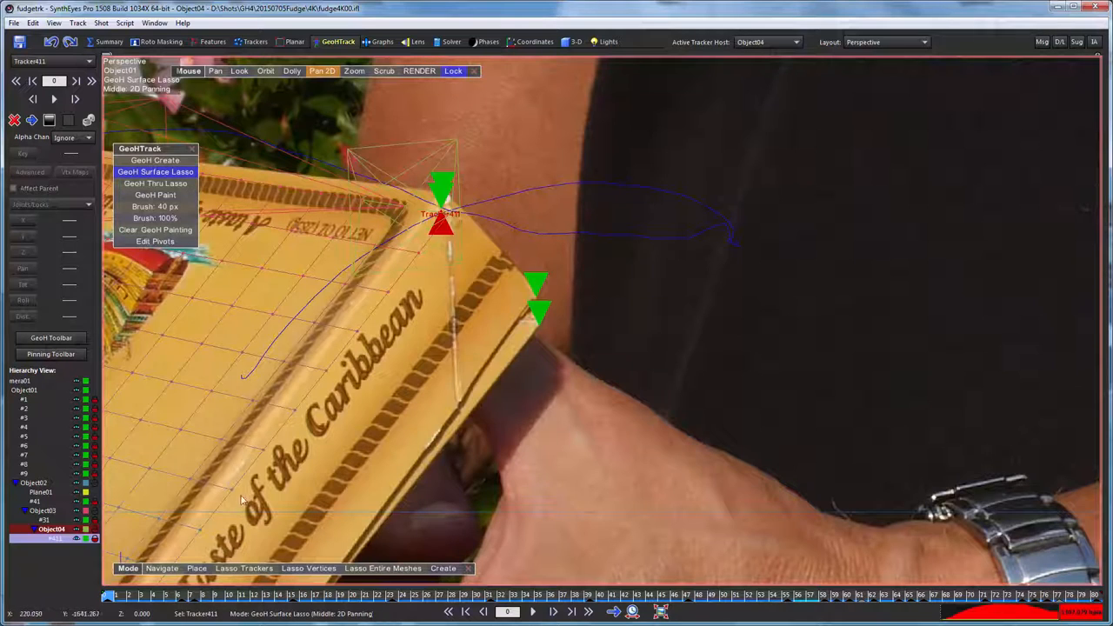
# - Reset the 2D view to the full frame of the box shot
pyautogui.click(197, 567)
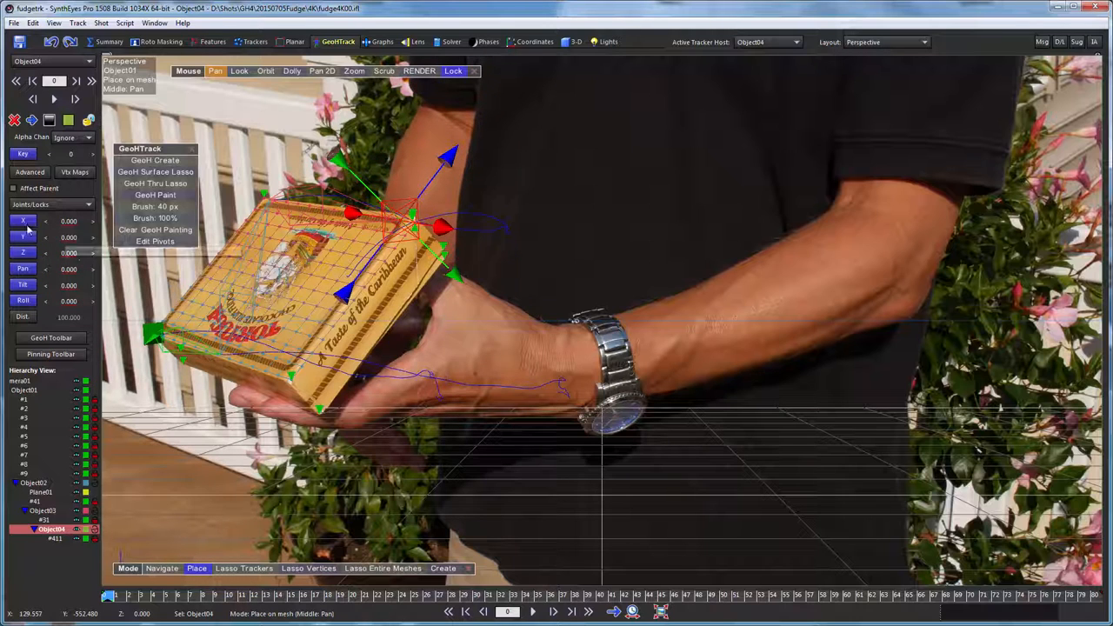
# - Import gradient.bmp as Object04's vertex weight map using its red channel
pyautogui.click(25, 236)
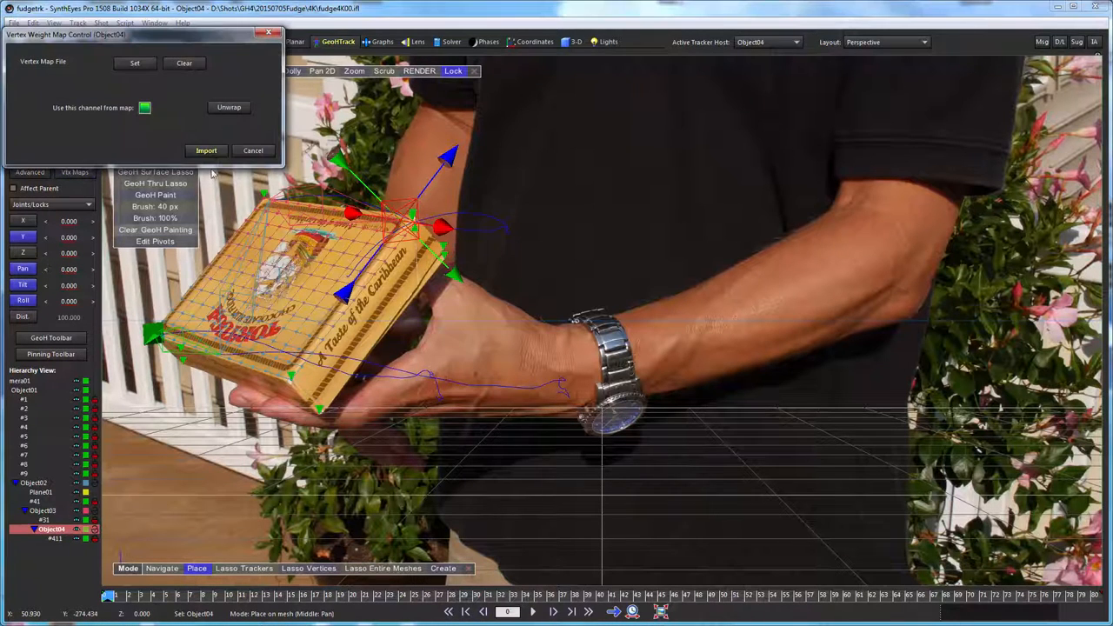
pyautogui.click(134, 63)
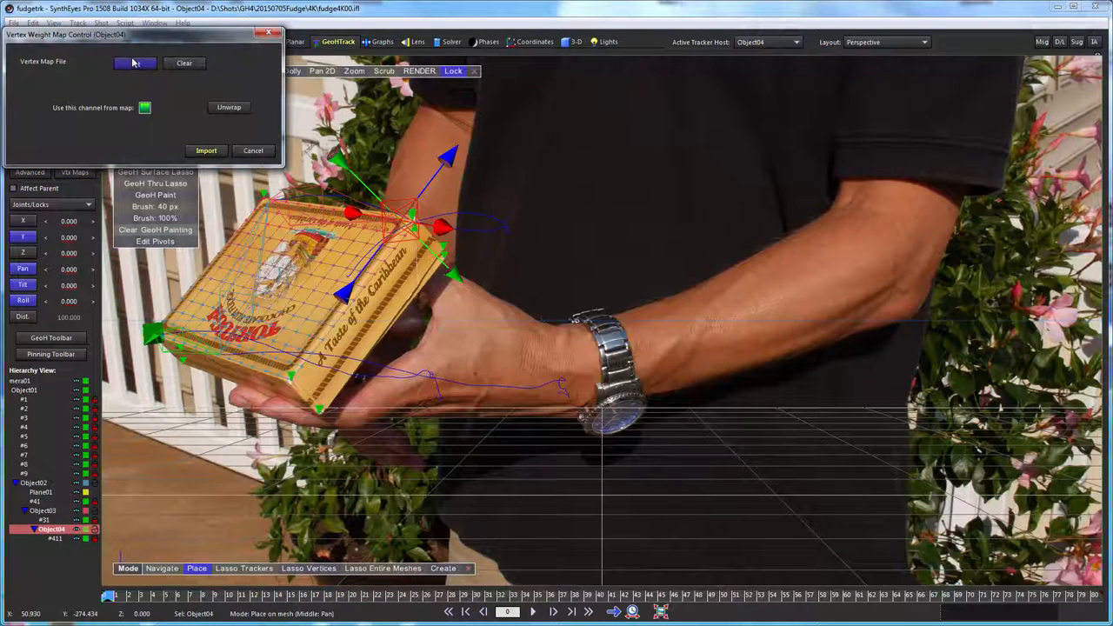
pyautogui.click(135, 63)
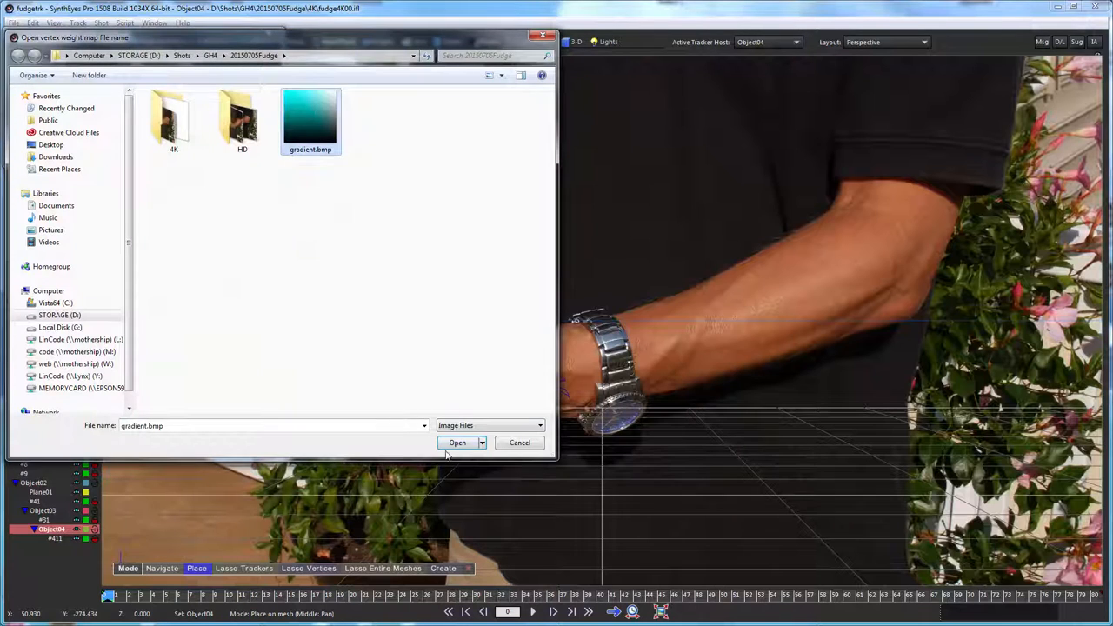
pyautogui.click(457, 444)
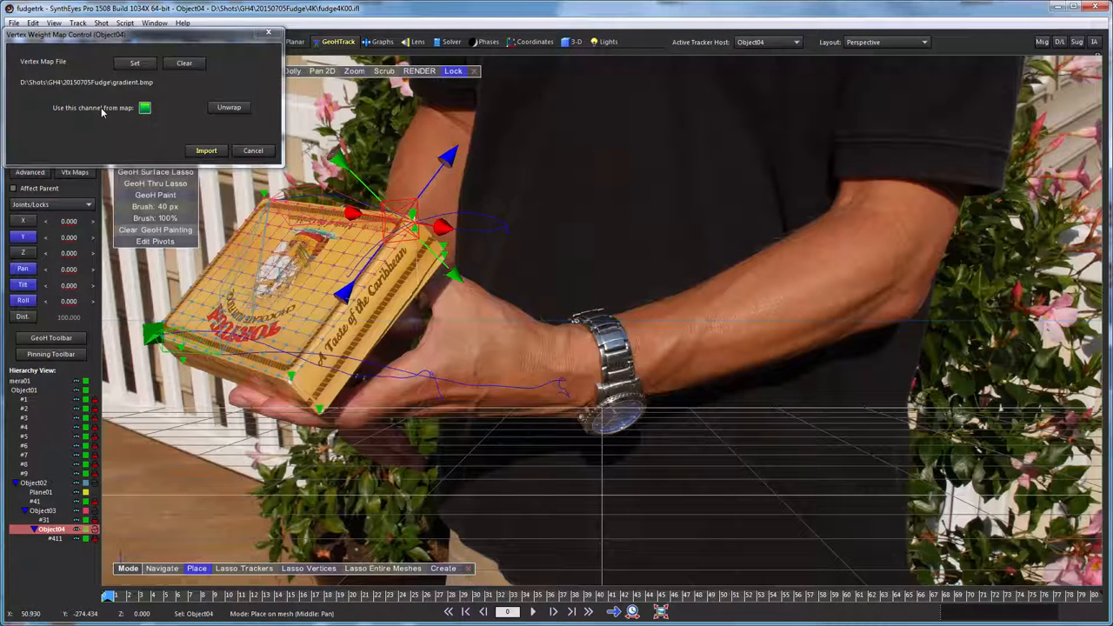
pyautogui.click(144, 108)
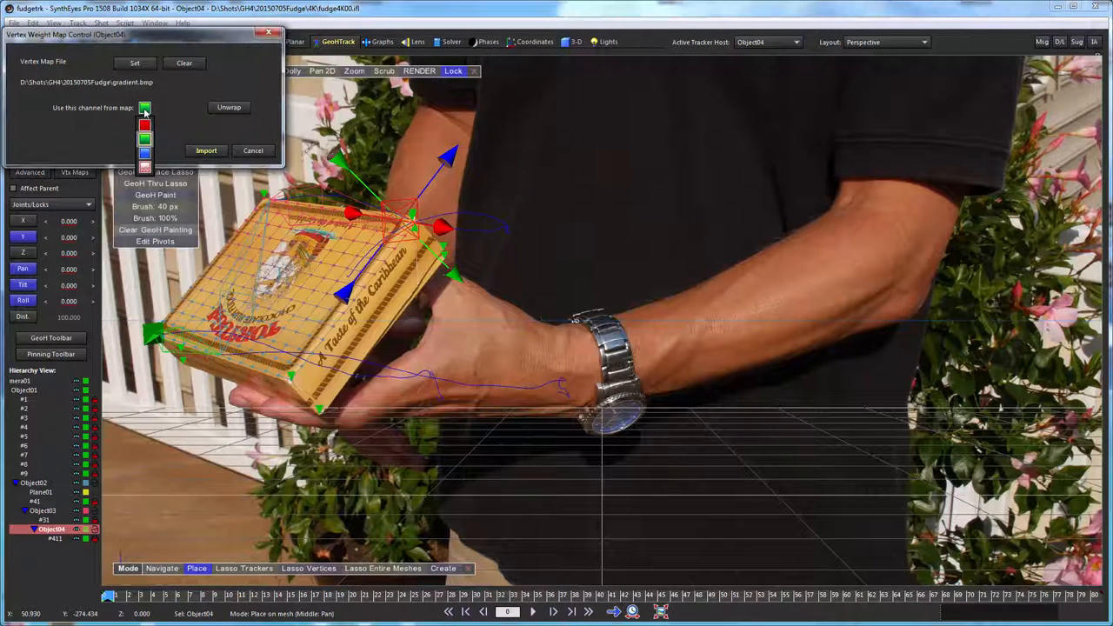
pyautogui.click(144, 126)
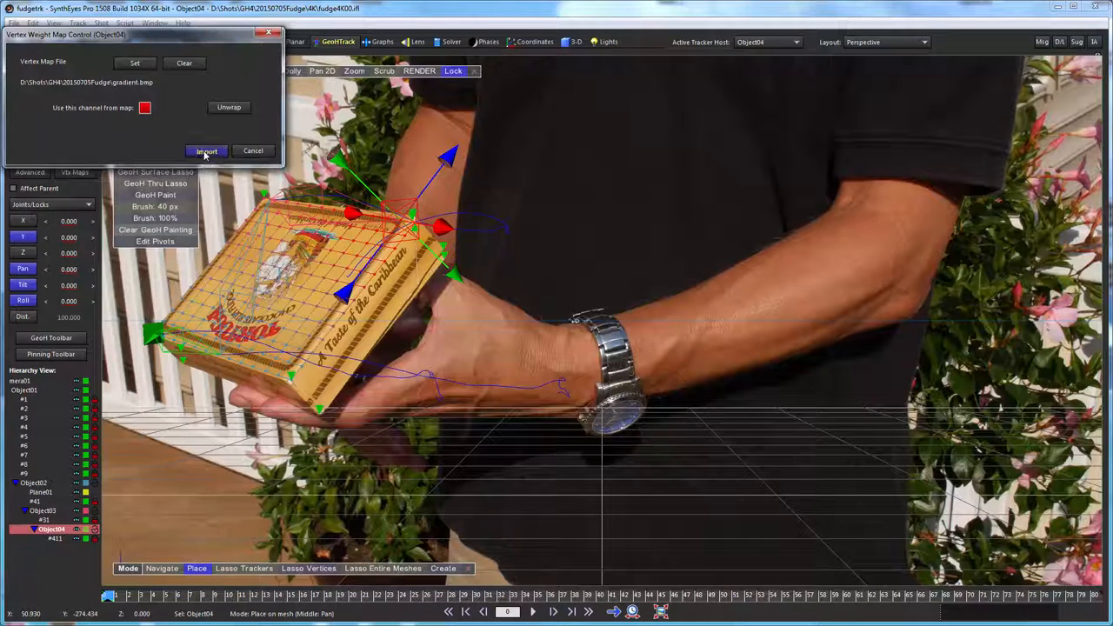
pyautogui.click(205, 149)
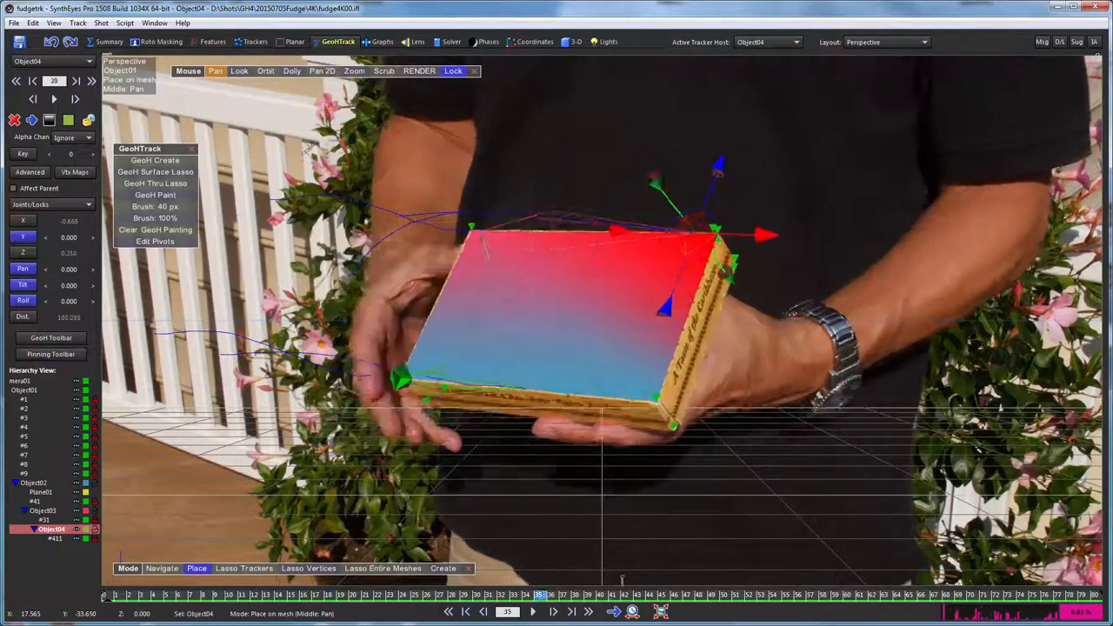
# - Step to another frame to inspect the red-to-blue gradient weights riding on the tilted box lid
pyautogui.click(533, 612)
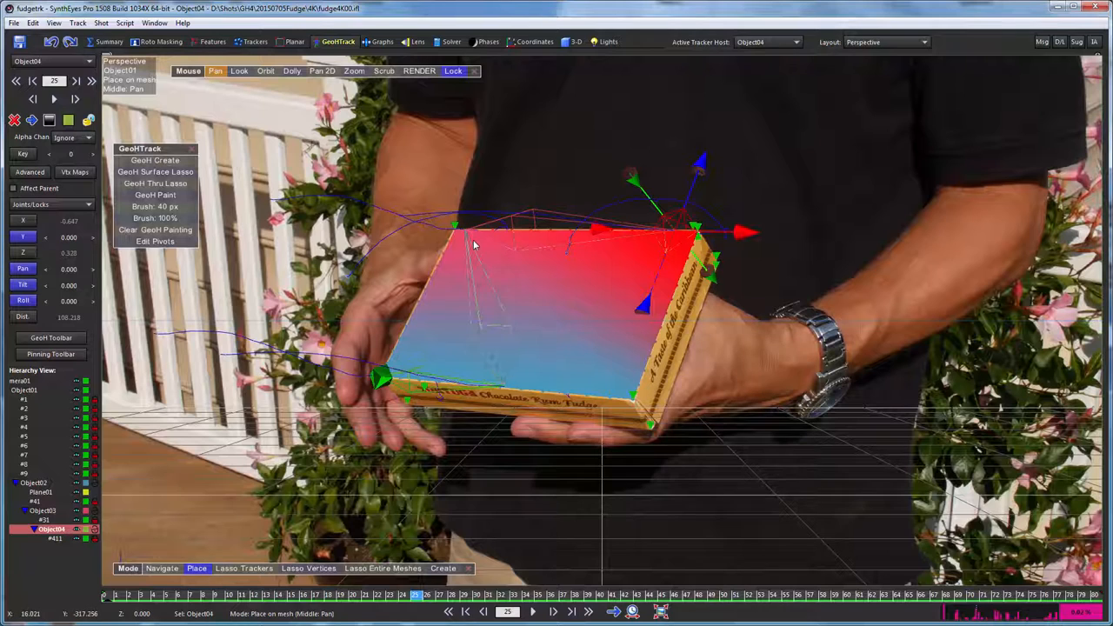
pyautogui.moveTo(474, 247)
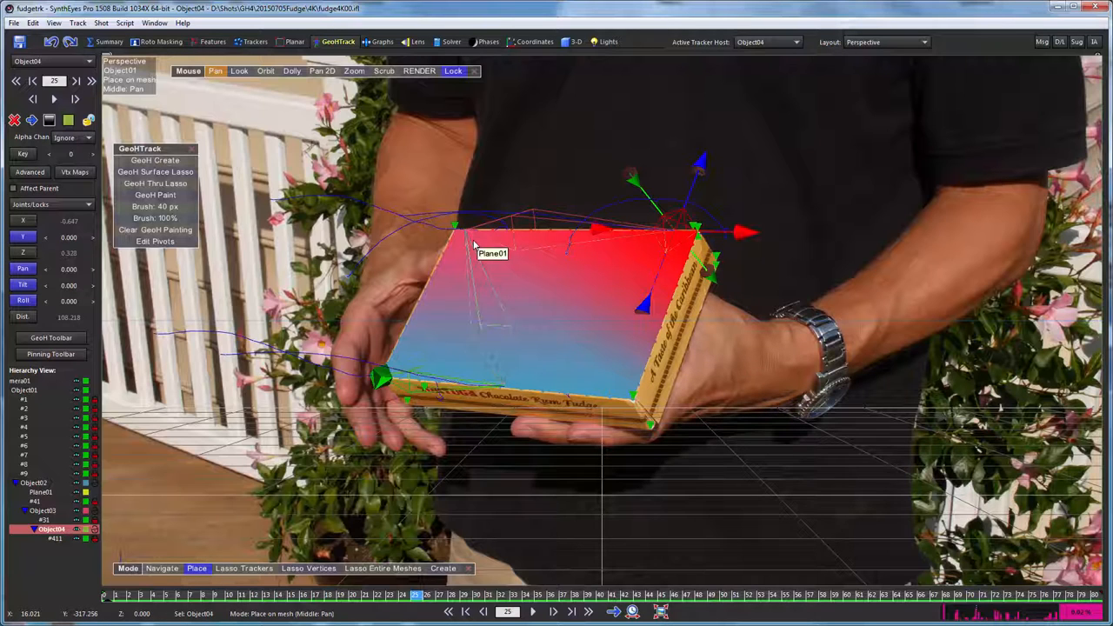